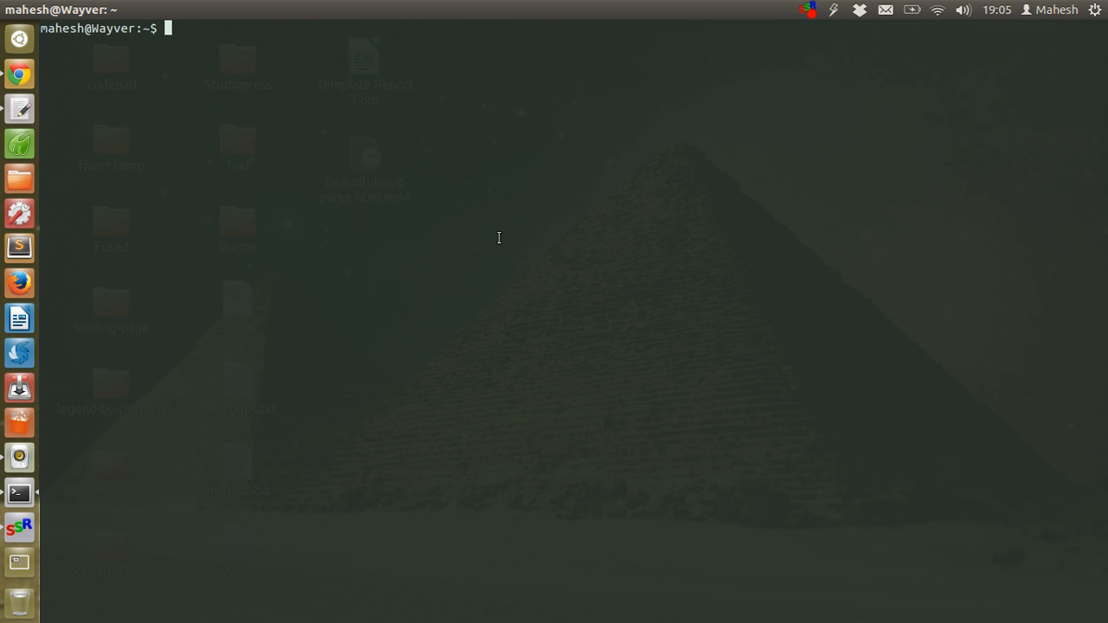
Launch the Python 2.7.3 interpreter by running python at the shell prompt
text(python)
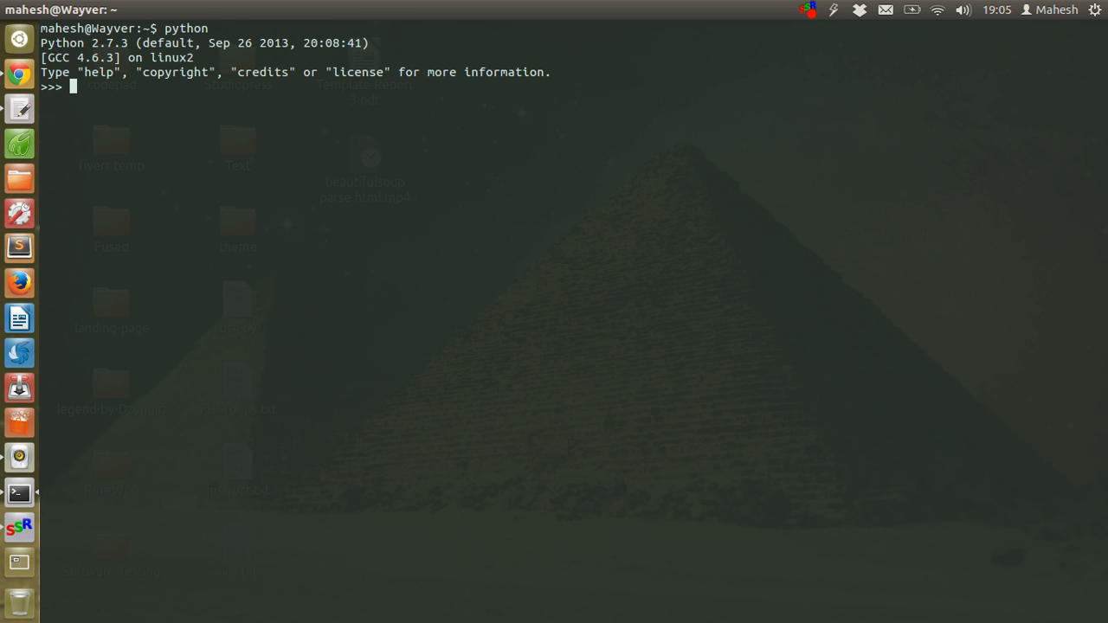
Enter 'import urllib2' and 'from bs4 import BeautifulSoup' in the shell
text(import)
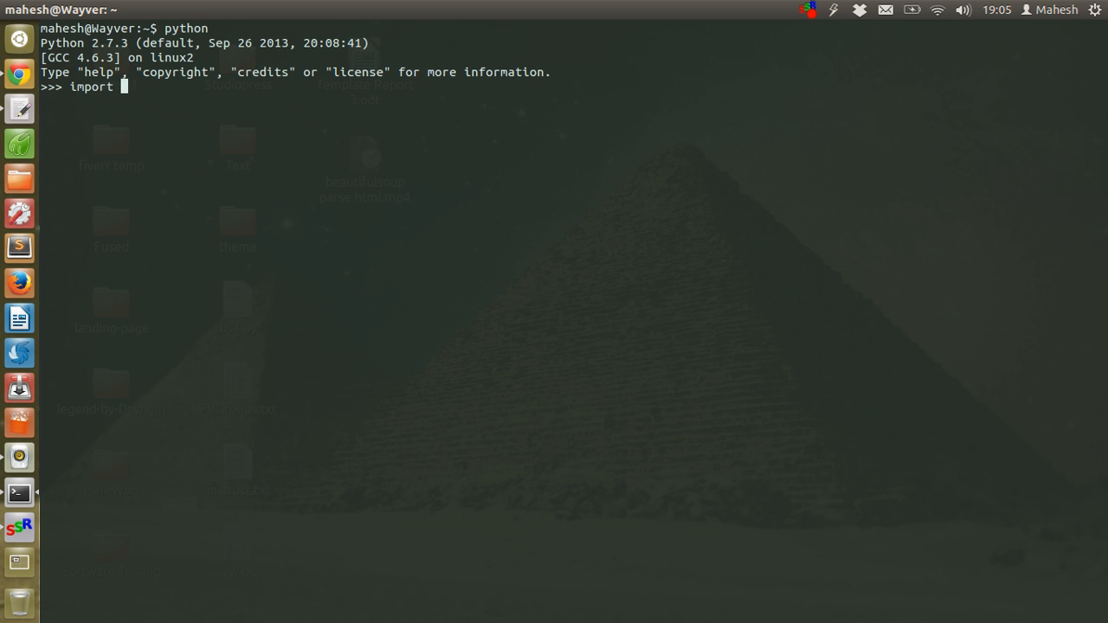
text(urllib2)
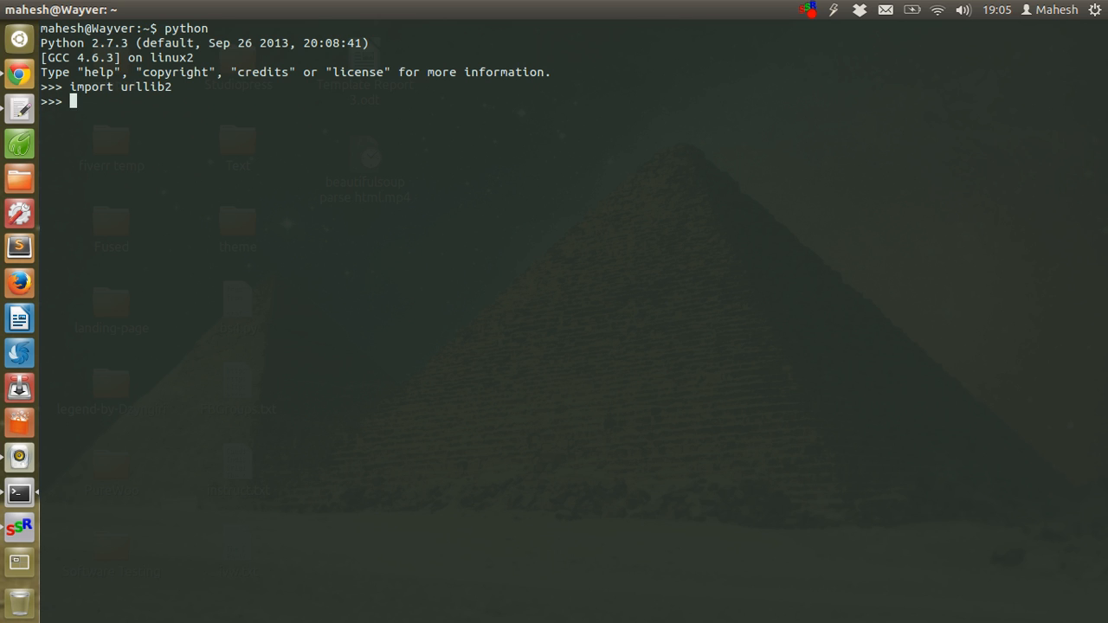
text(from bs)
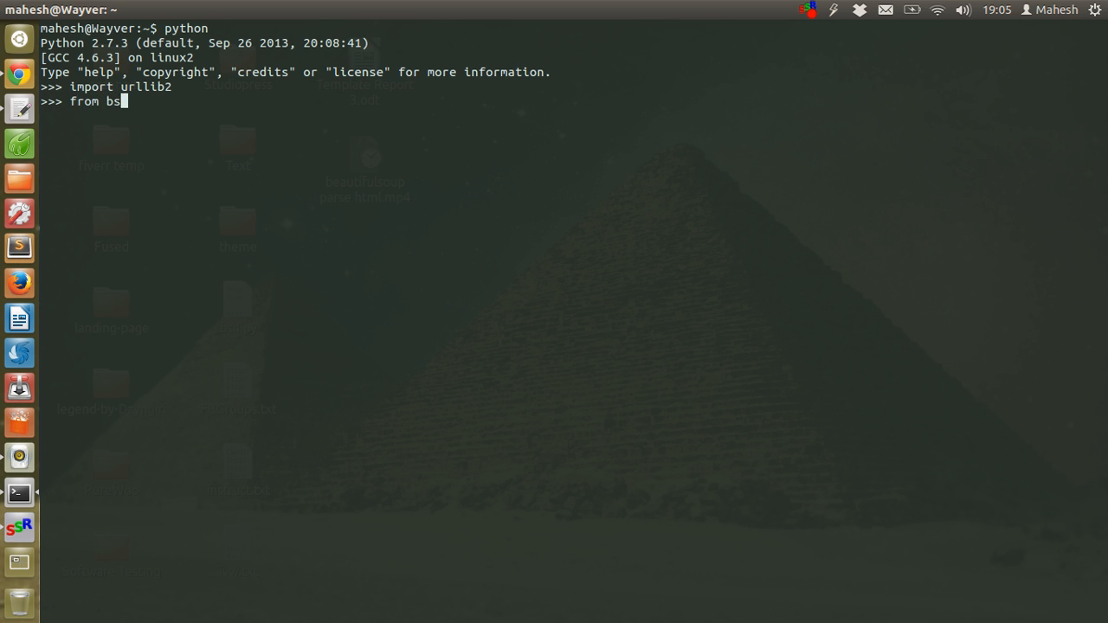
text(4 im)
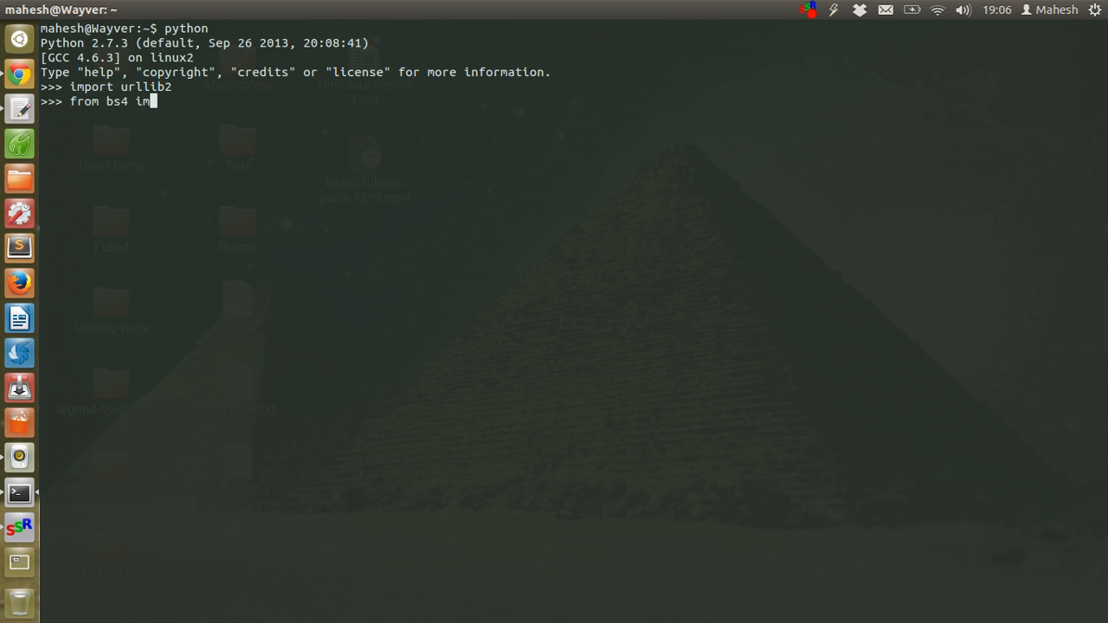
text(port Beauti)
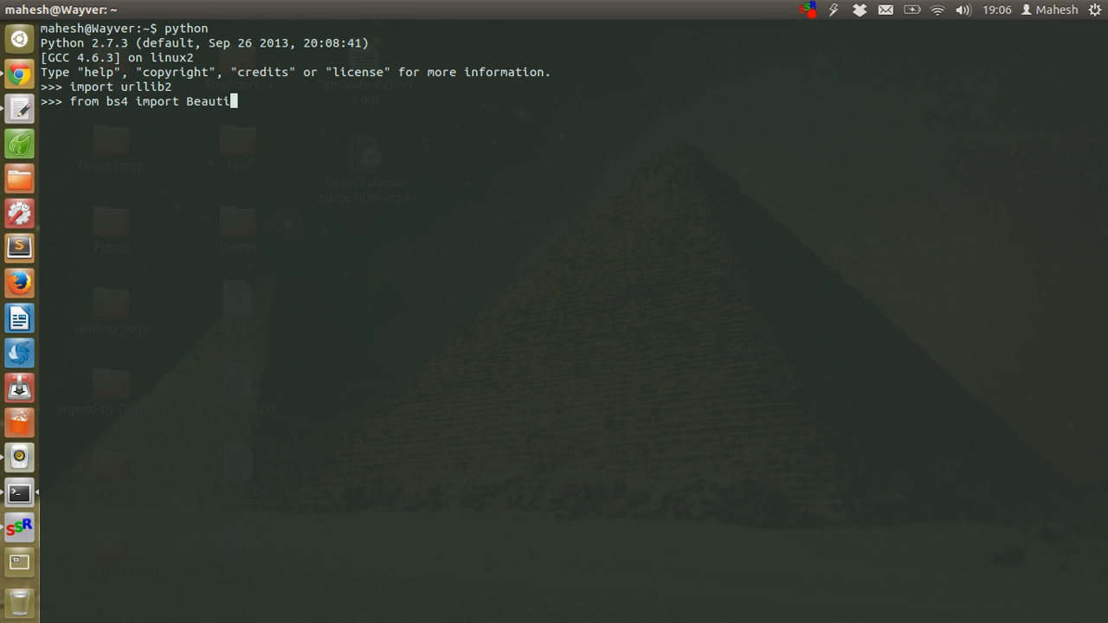
text(fulSoup)
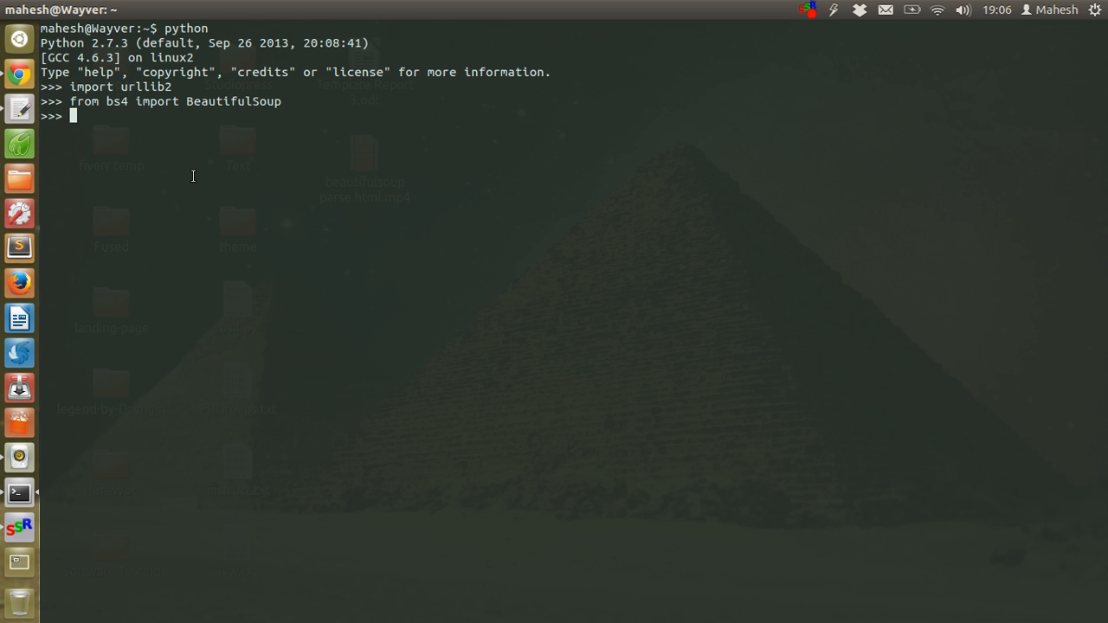
text(html)
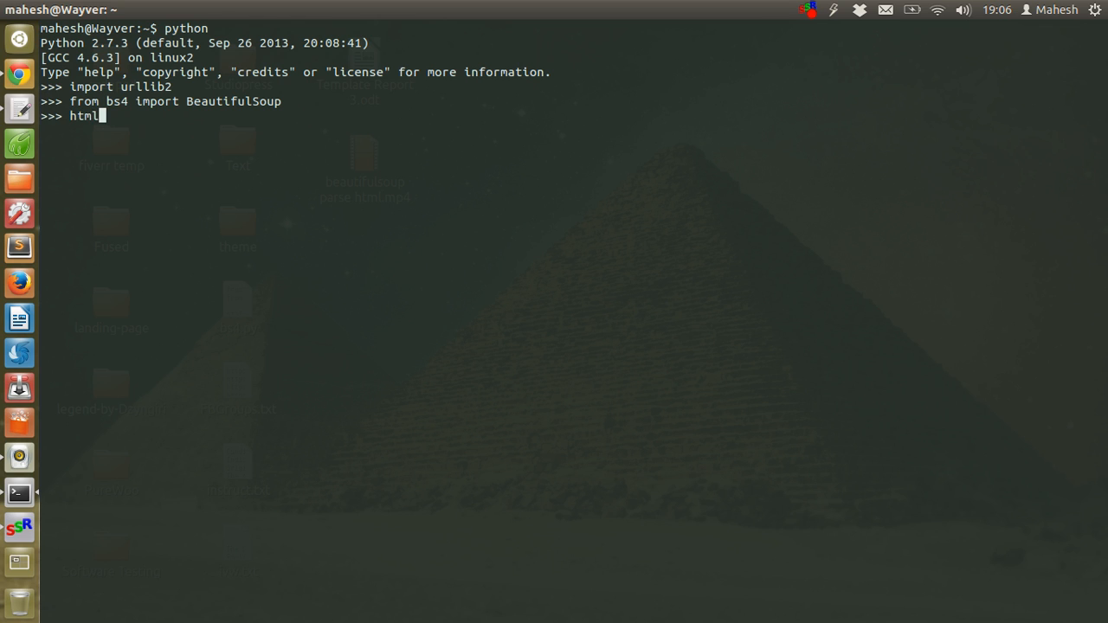
text(_c)
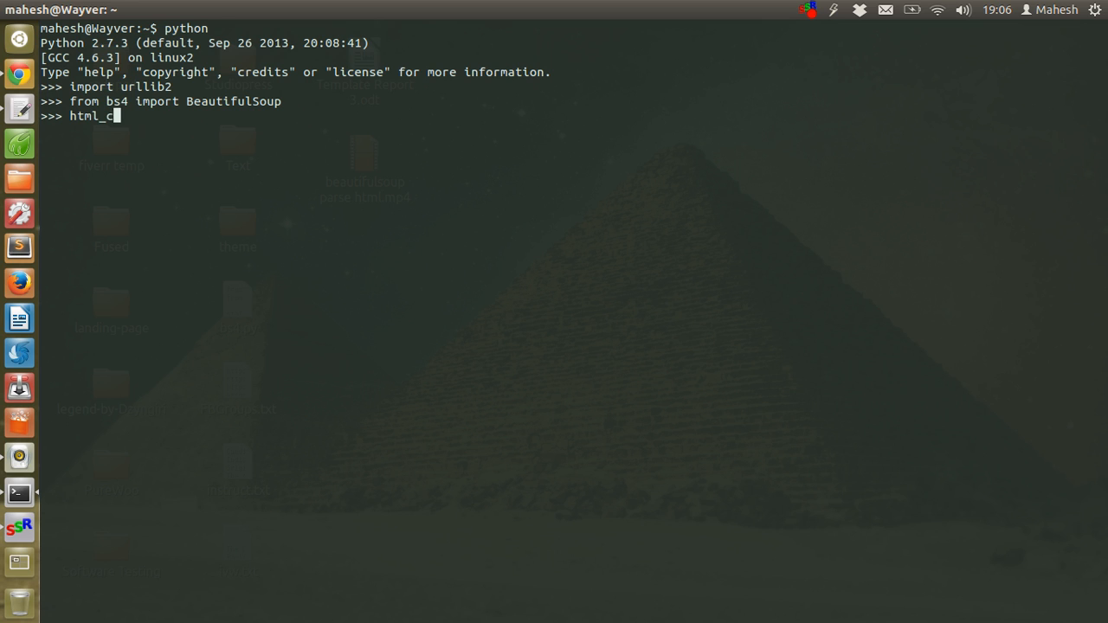
text(ontent =)
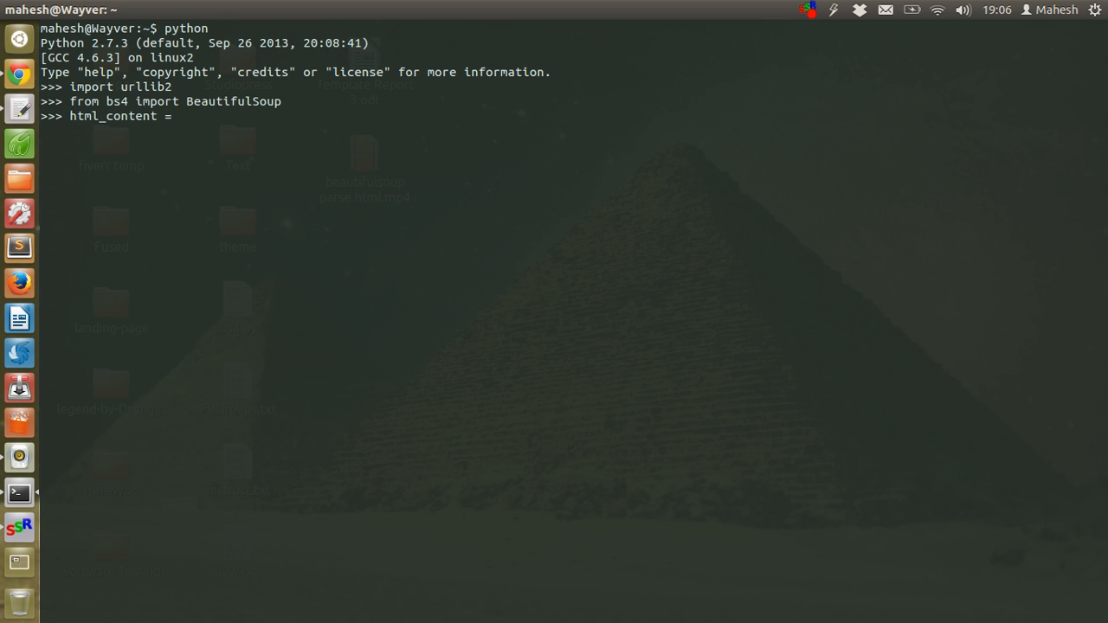
text(urllib)
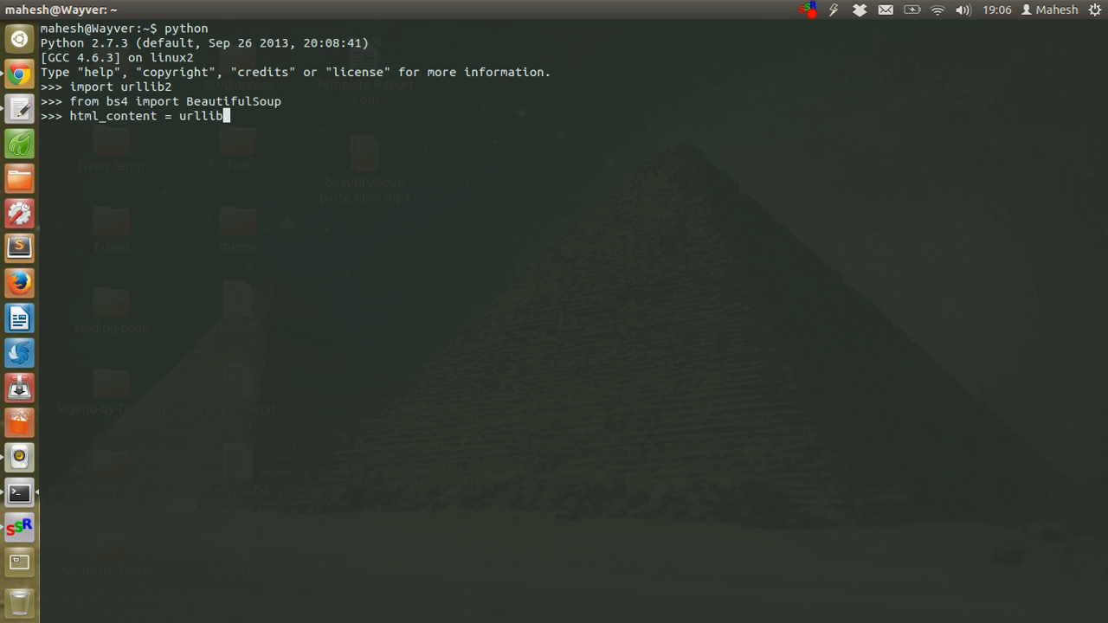
text(.ur)
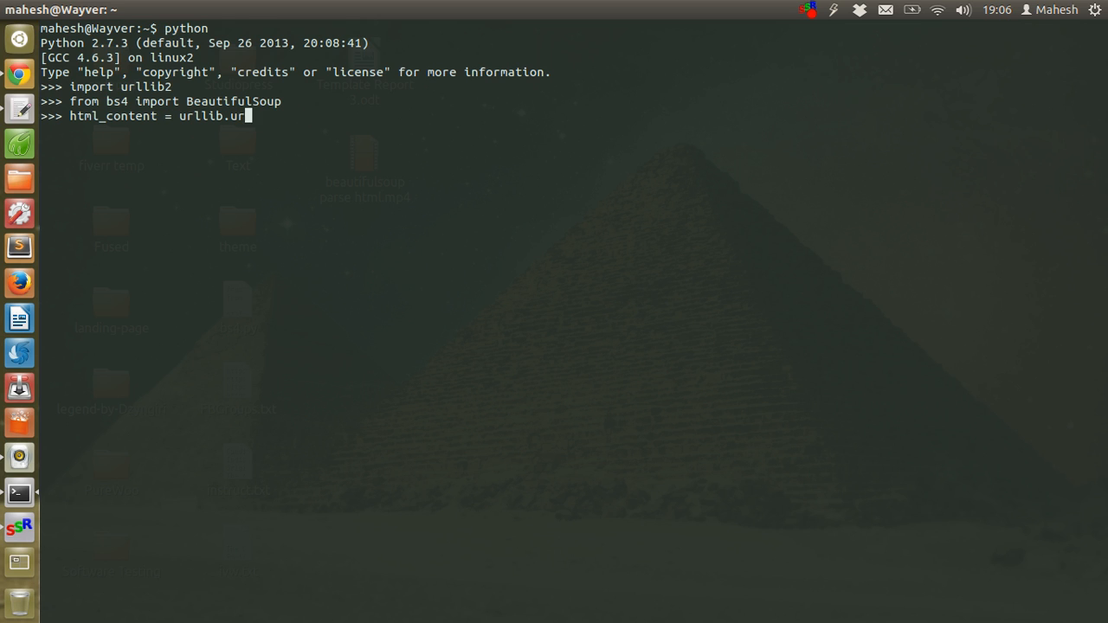
text(lopen()
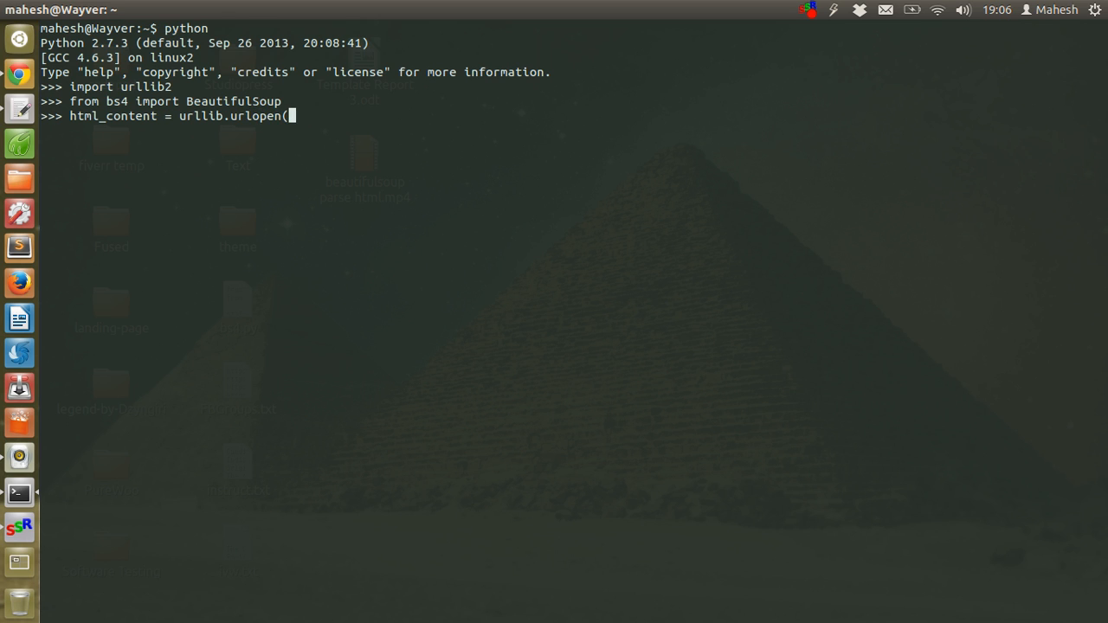
text("http://)
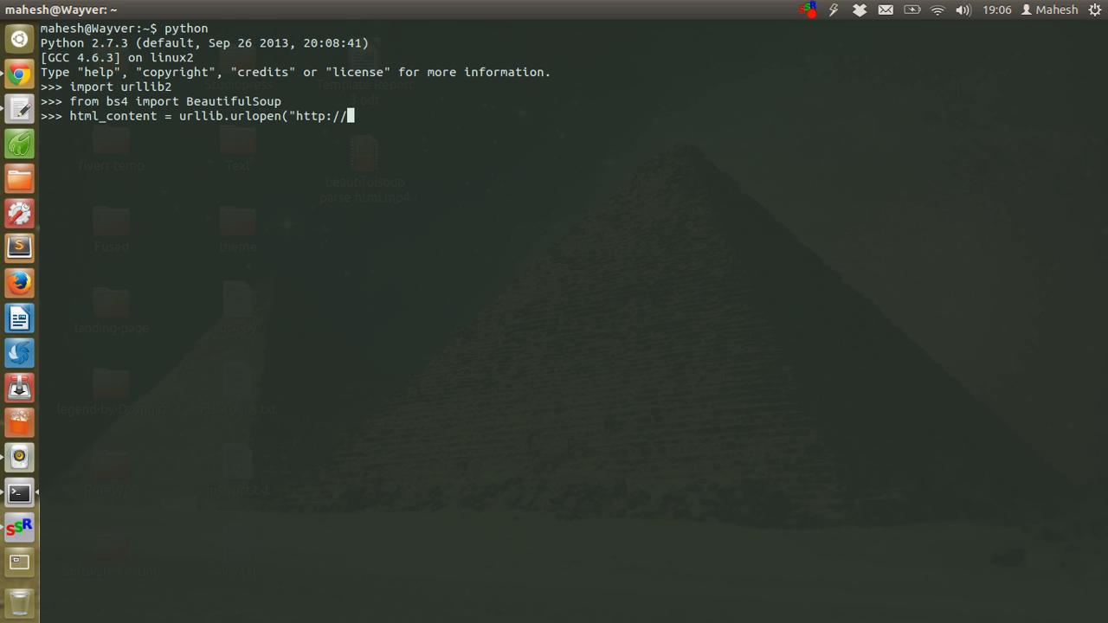
text(google")
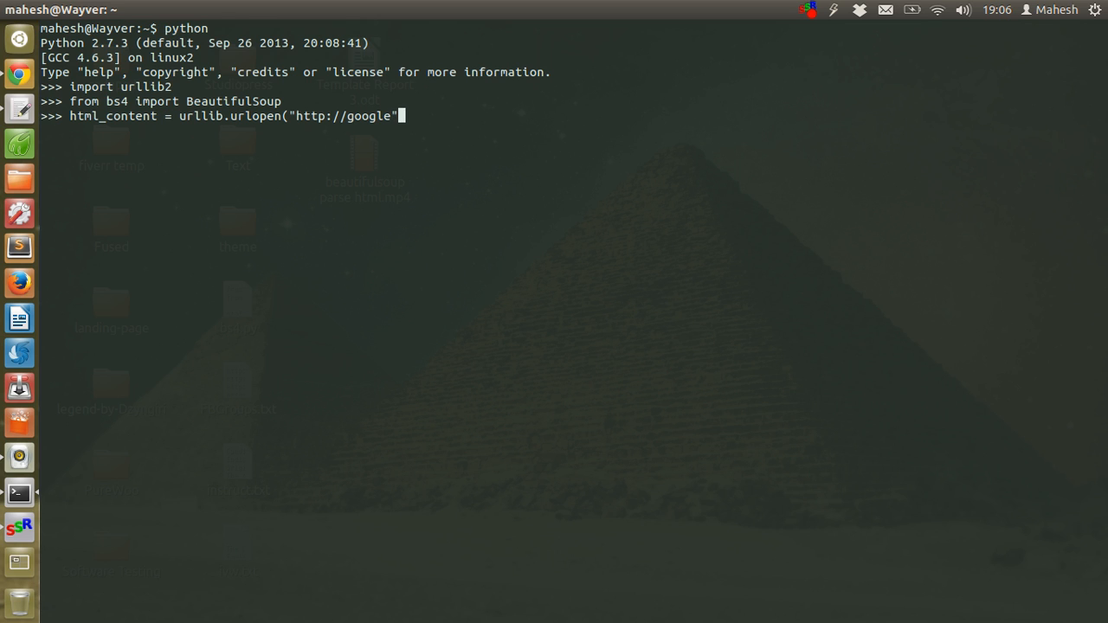
text(.com)
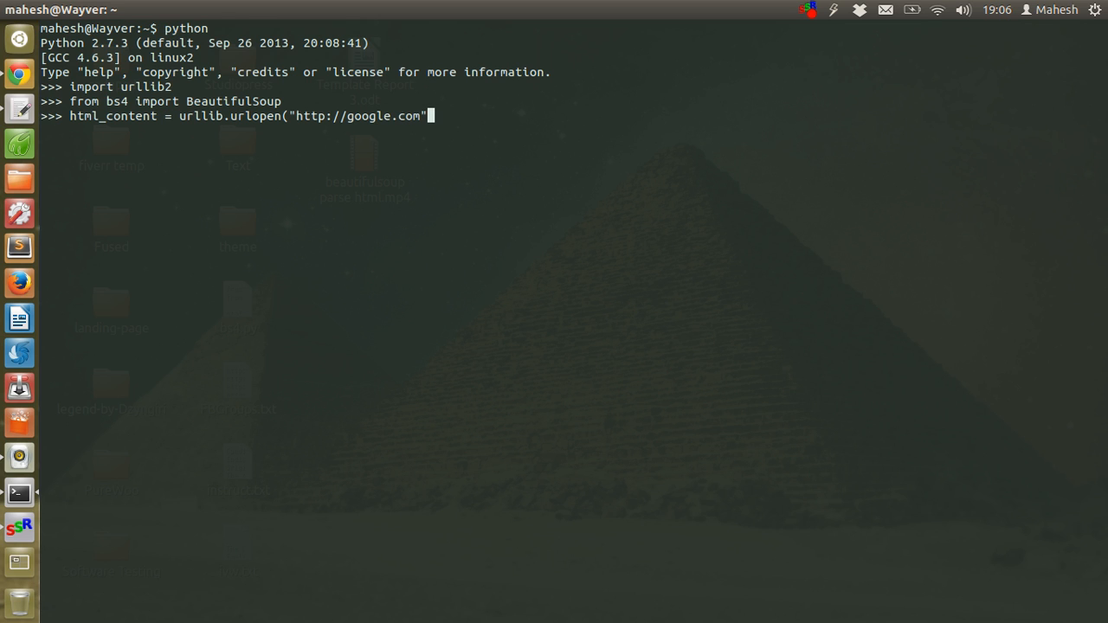
text())
text(html_content = urllib2.urlopen("http://google.com"))
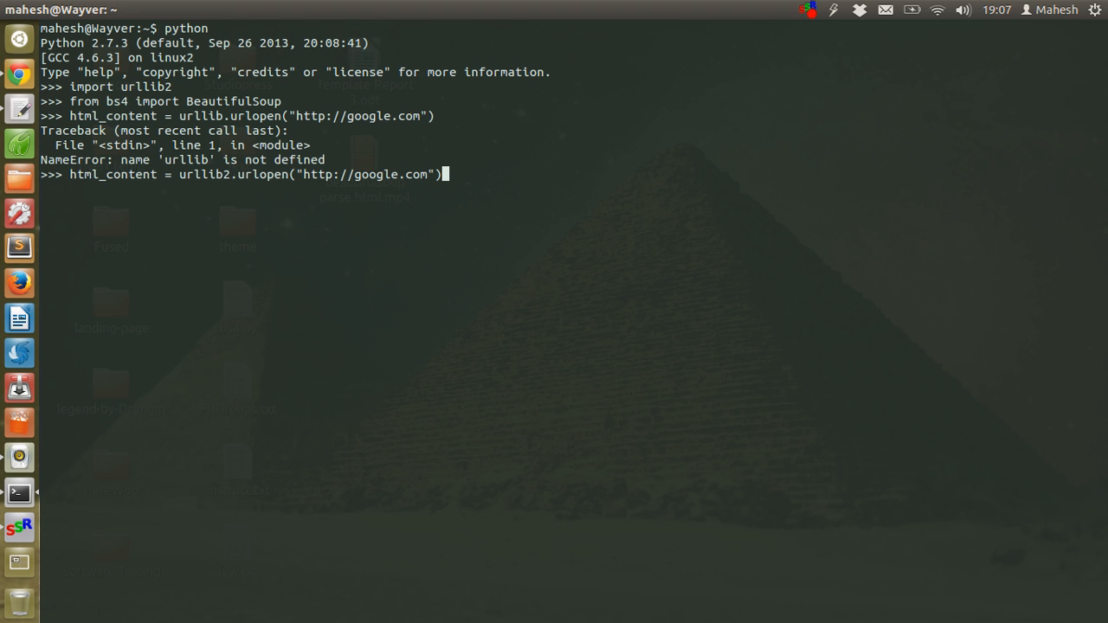
key(Return)
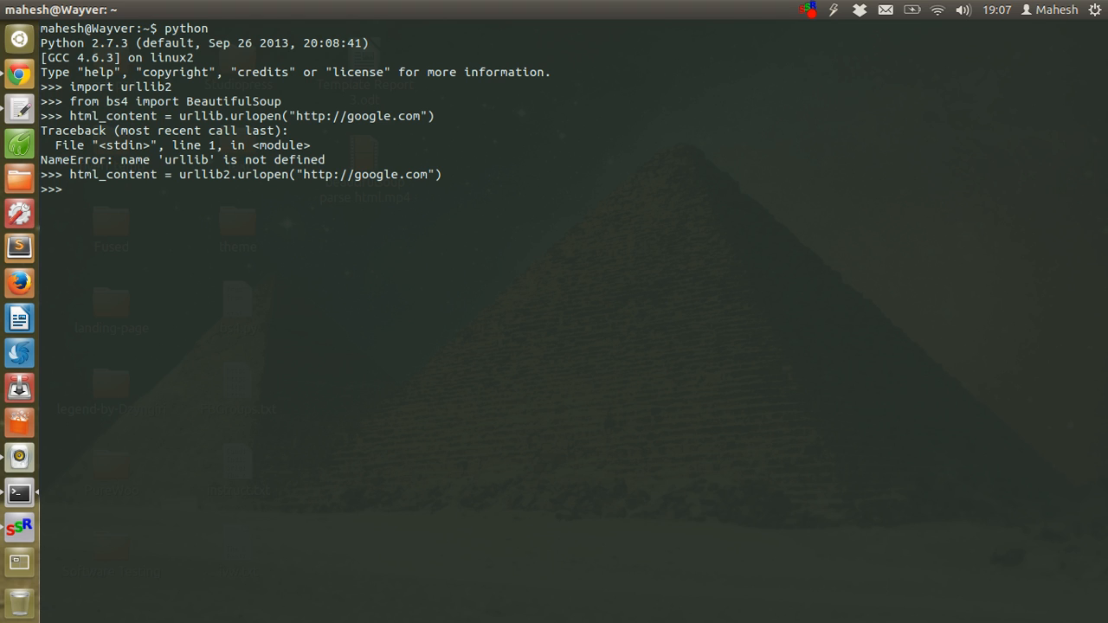
Run soup = BeautifulSoup(html_content) to parse the fetched page
text(soup)
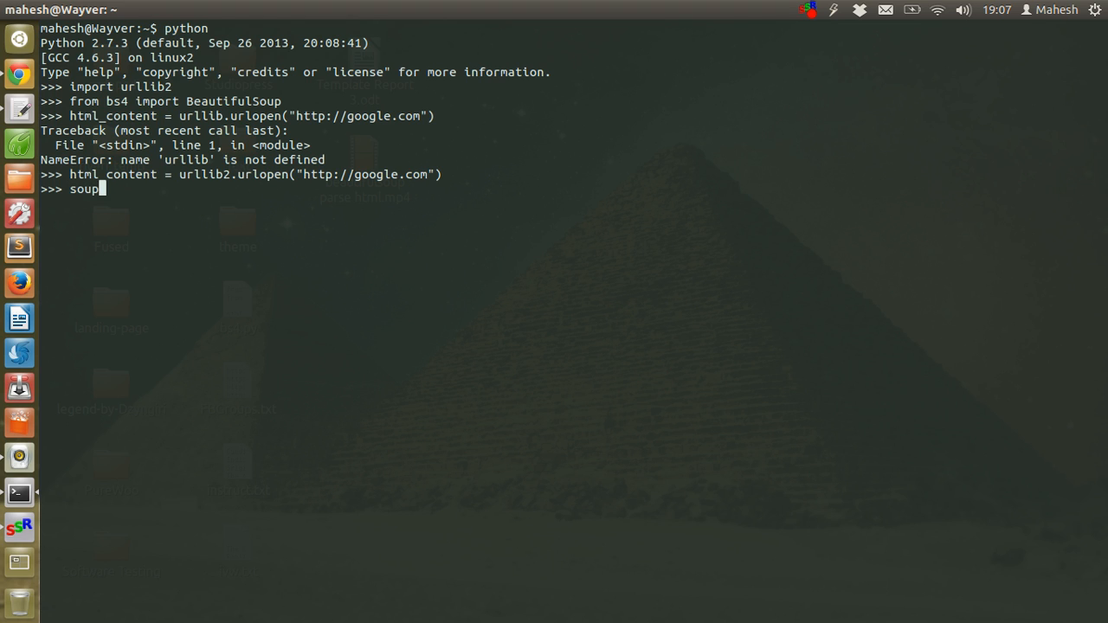
text(=)
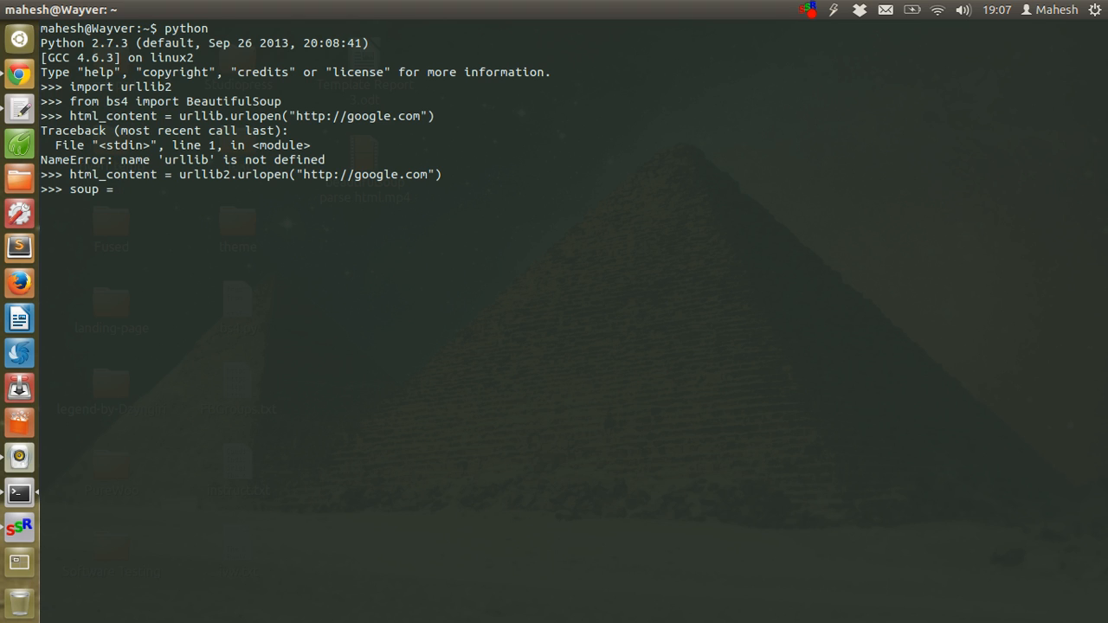
text(Beautifu)
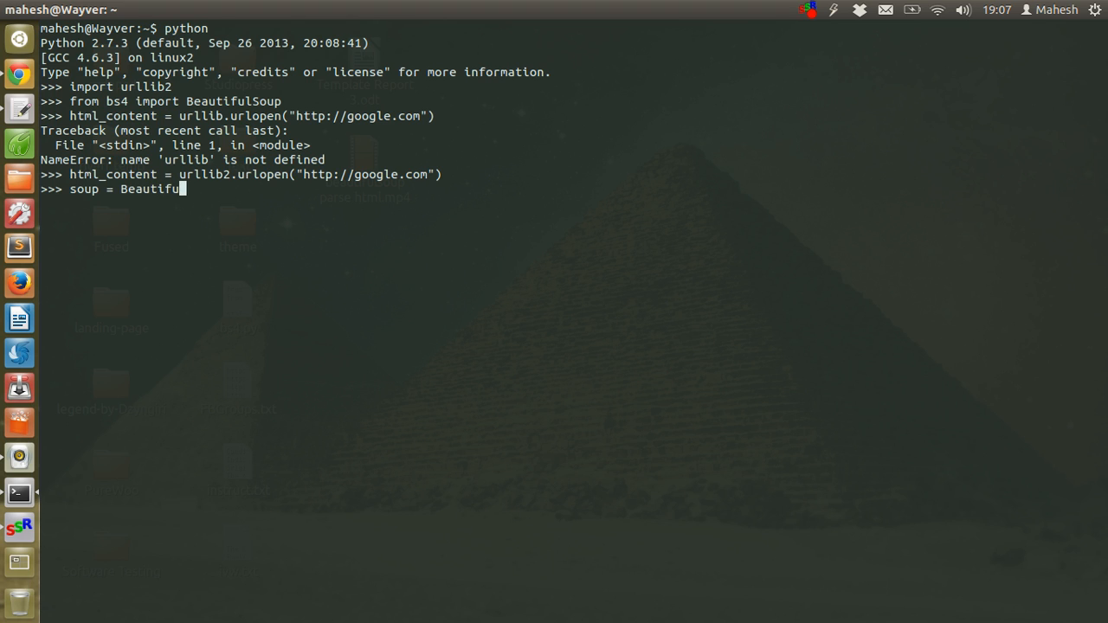
text(lSoup)
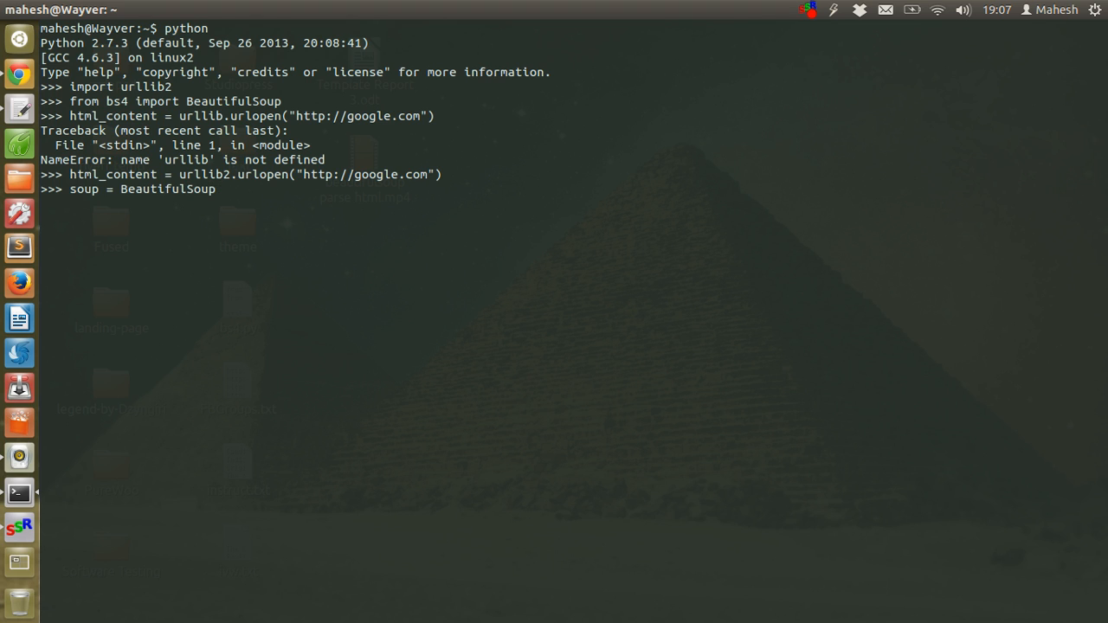
text((ht)
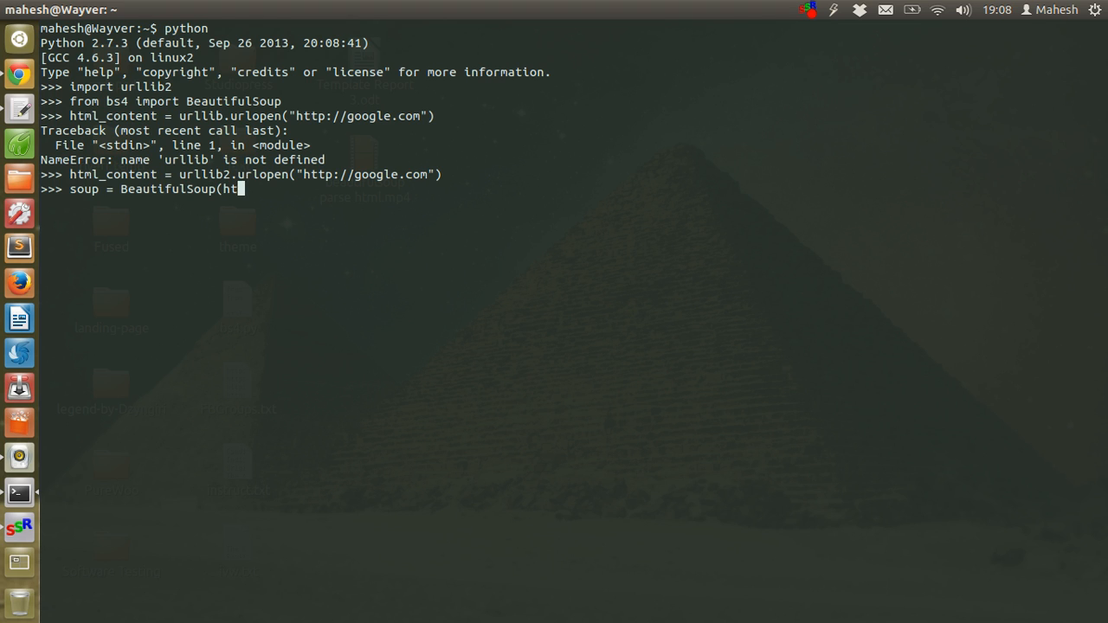
text(ml_)
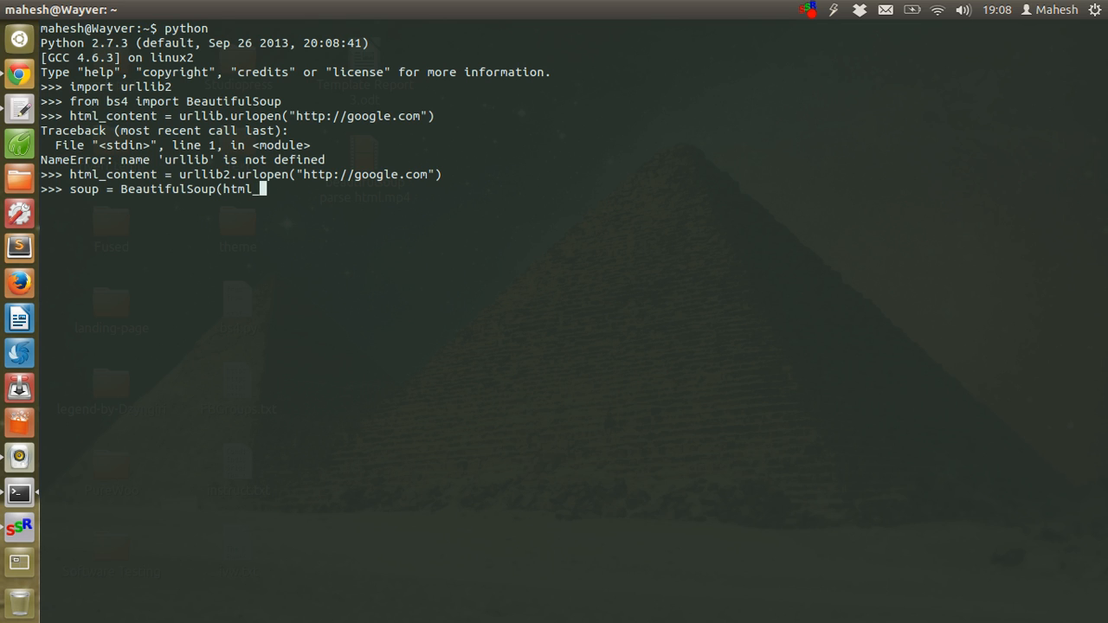
text(_content))
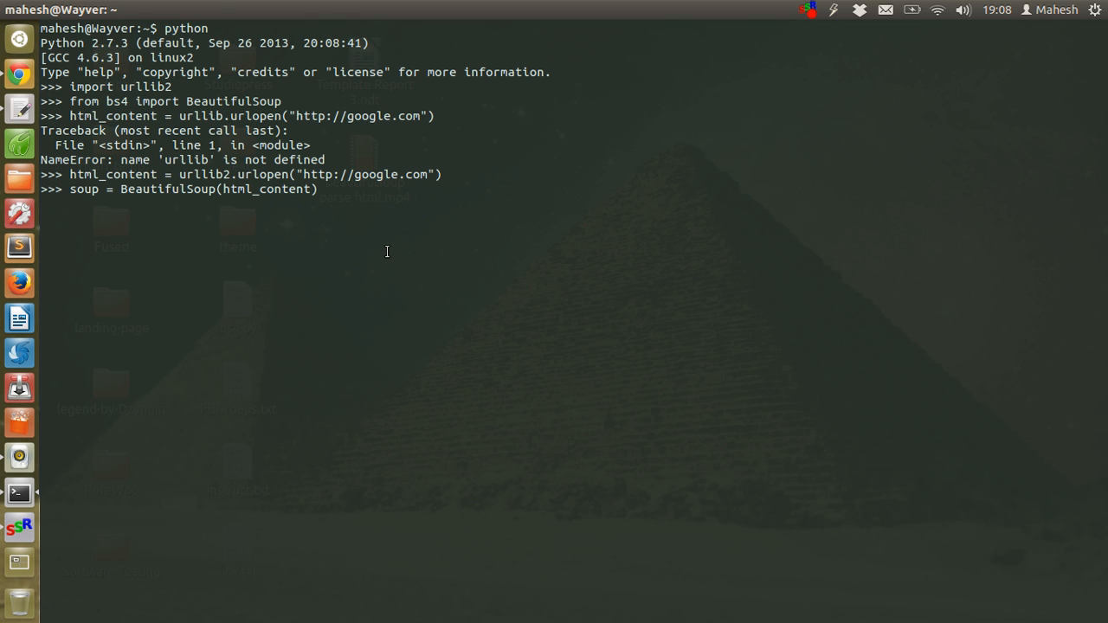
key(Return)
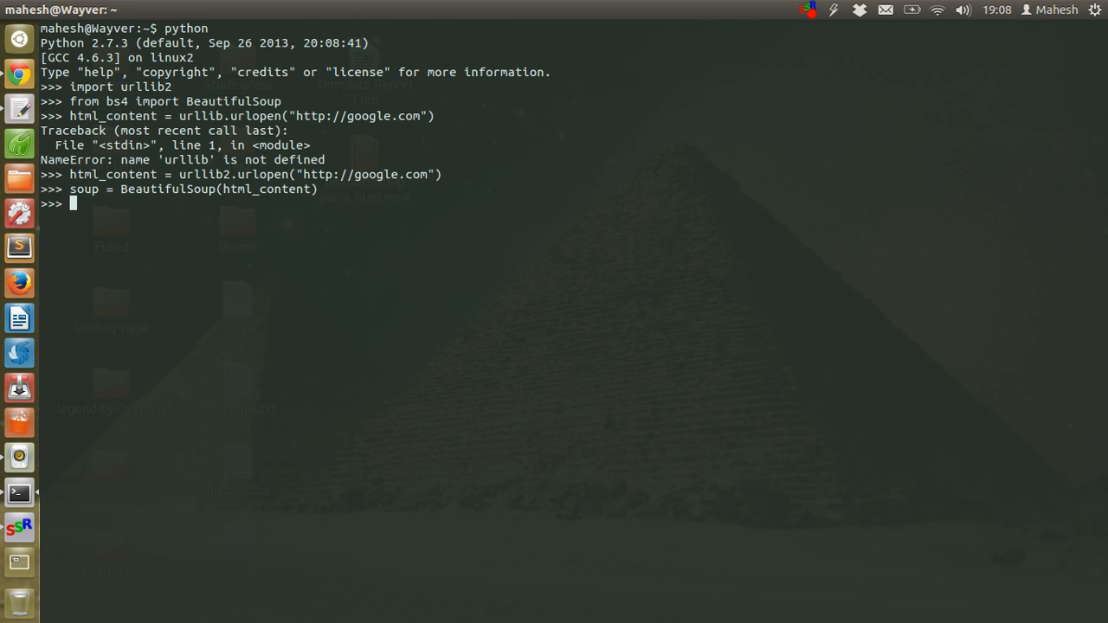
Print soup.title, which shows <title>Google</title>
text(print)
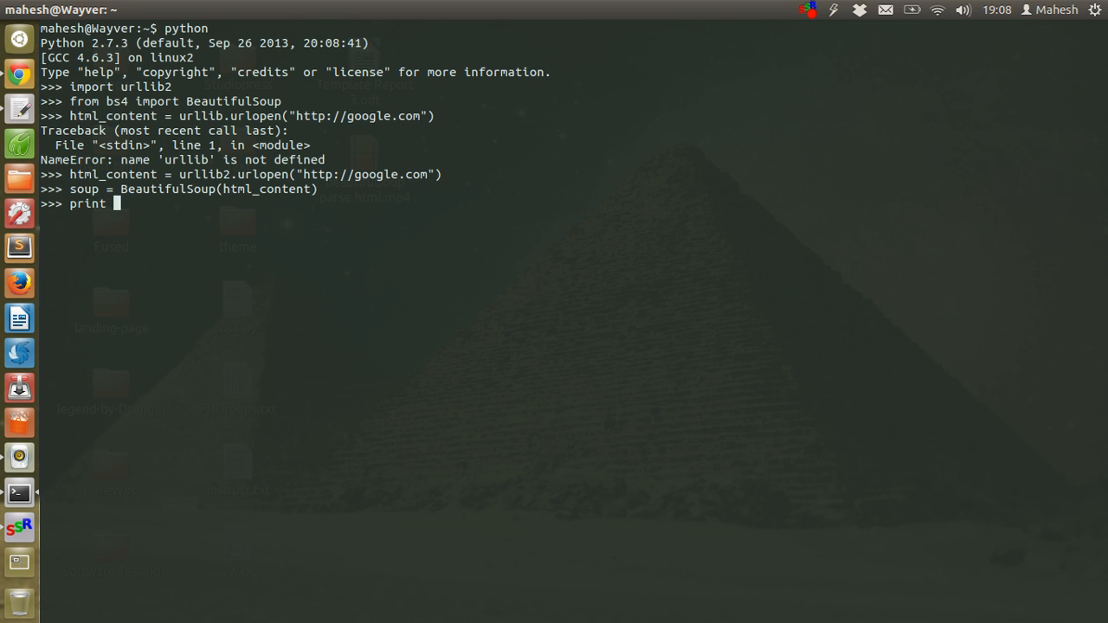
text(soup.)
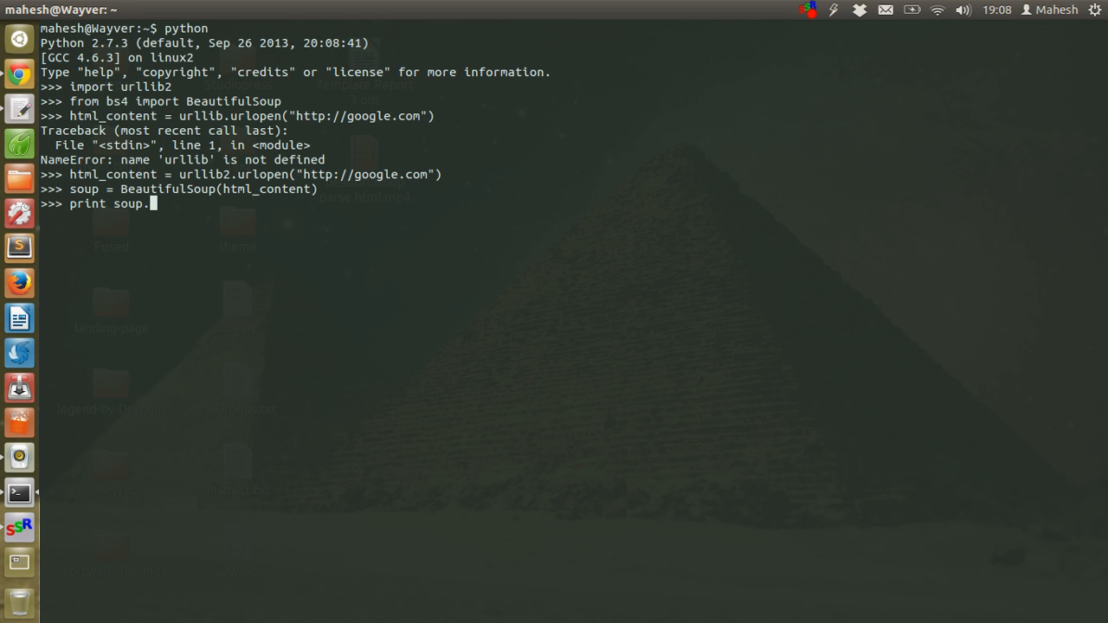
text(title)
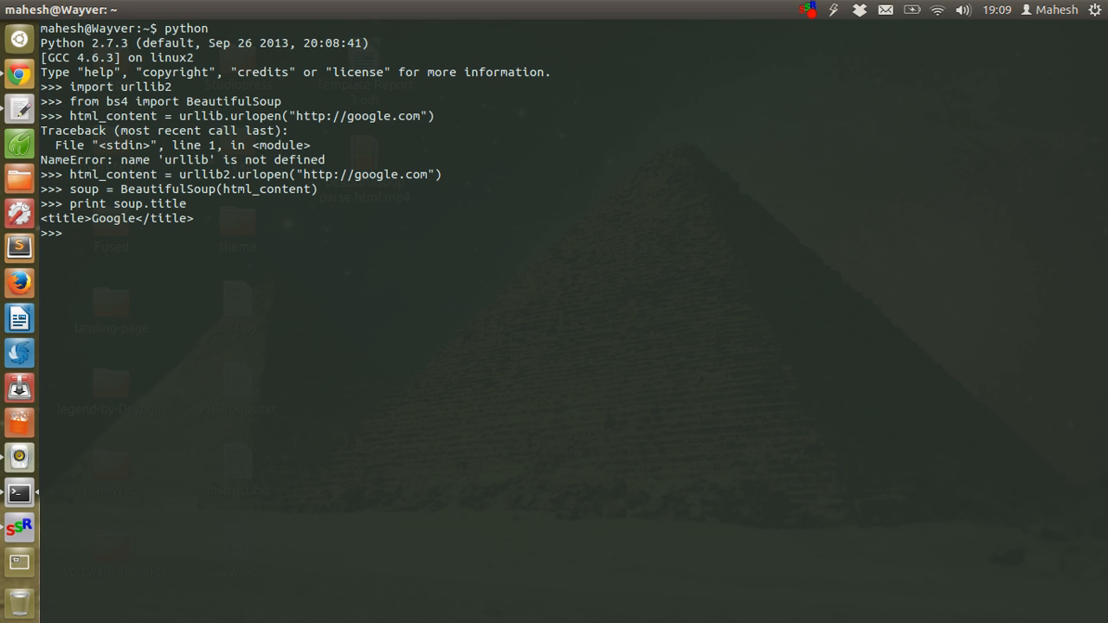
text(print)
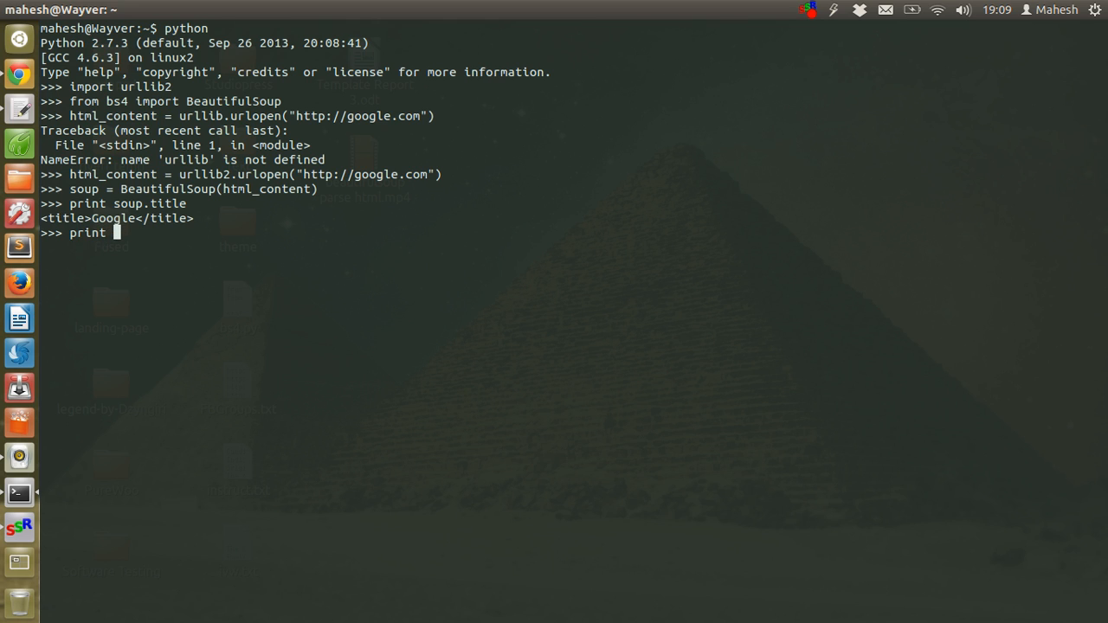
Print soup.title.name, which outputs the tag name 'title'
text(soup.title.na)
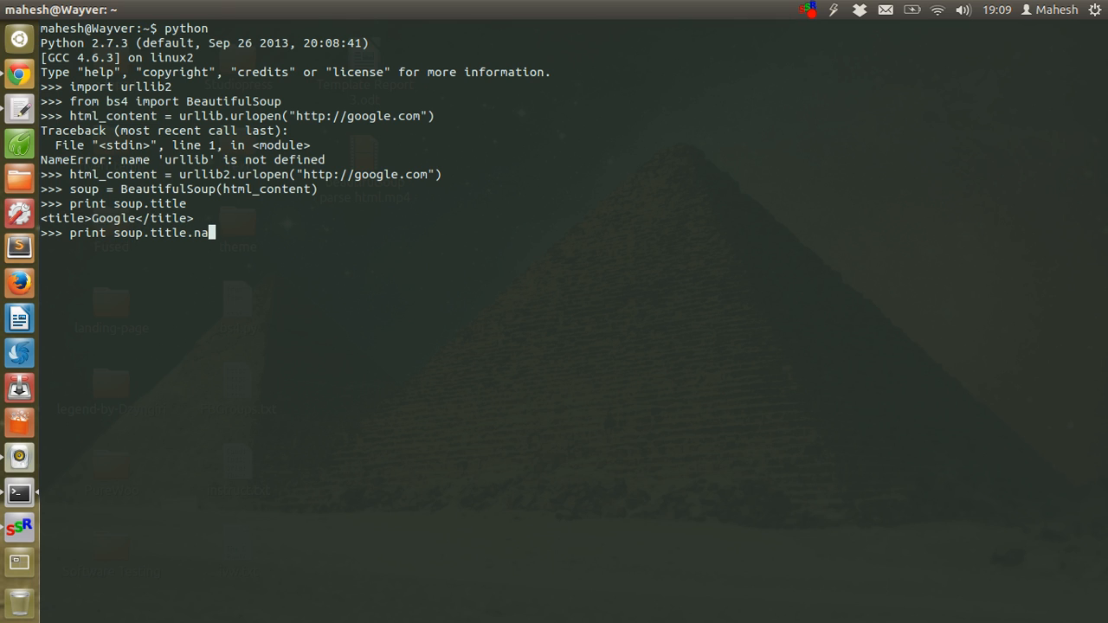
text(me)
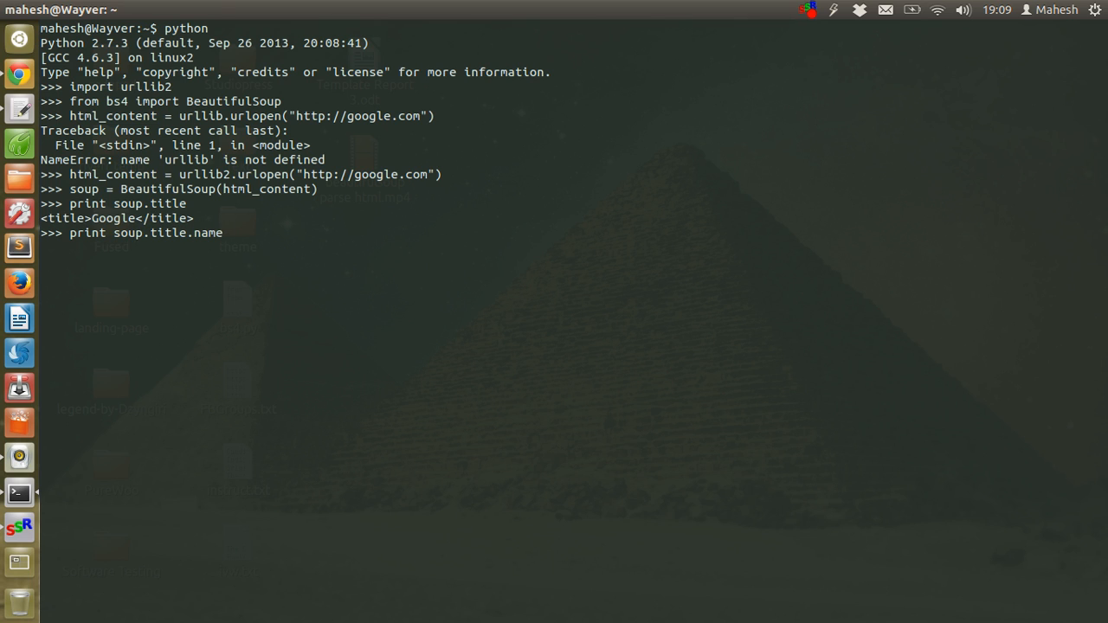
key(Return)
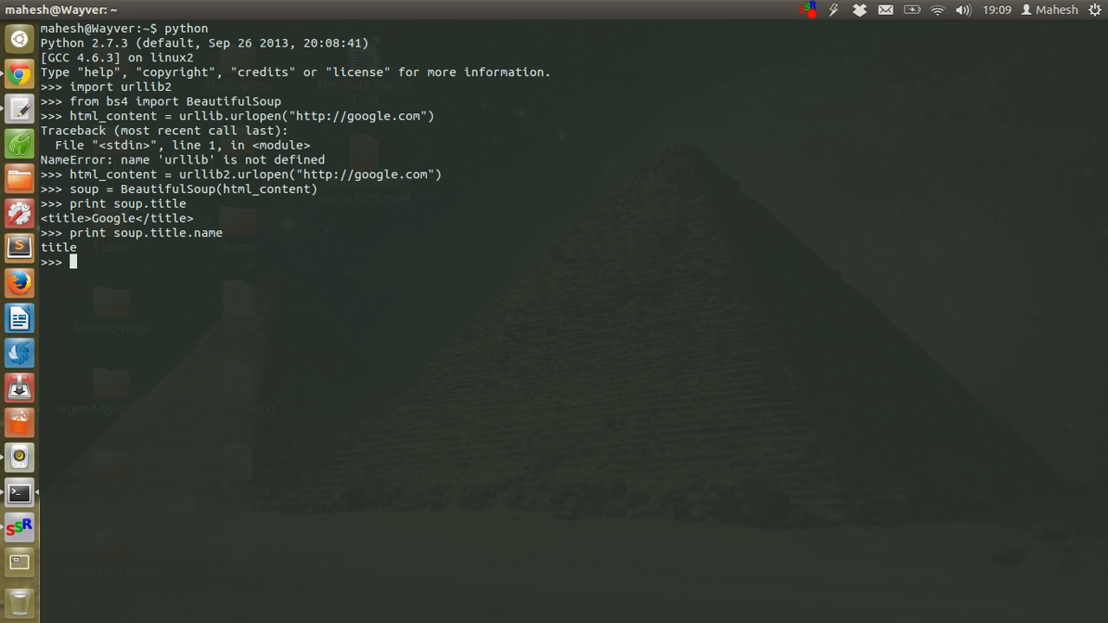
Print soup.a to show the first link, the Images anchor
text(print)
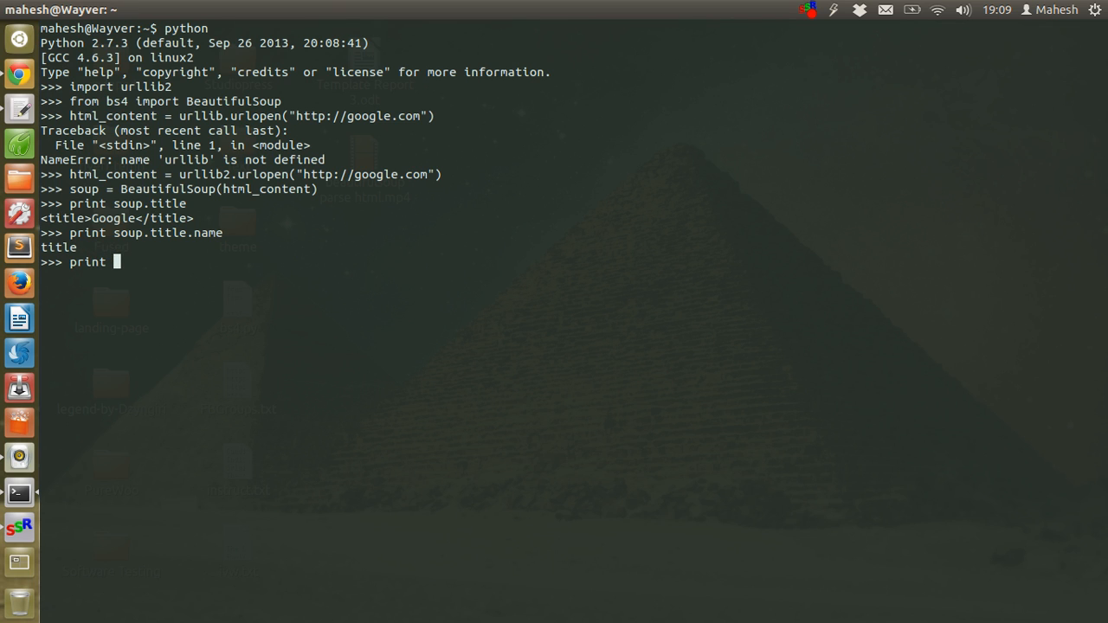
text(soup.)
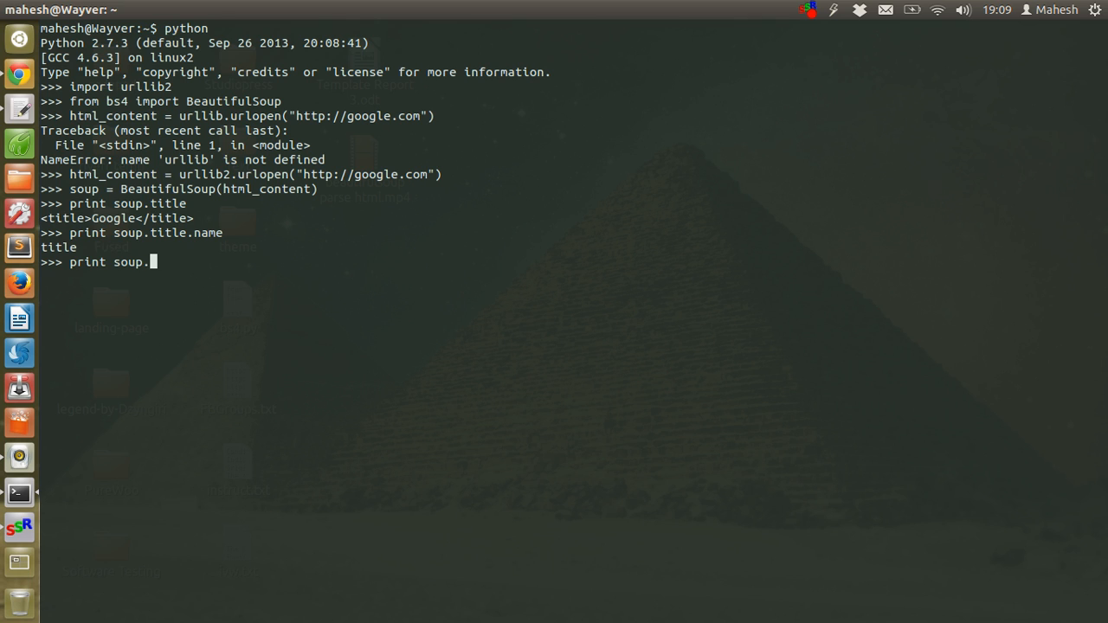
text(a)
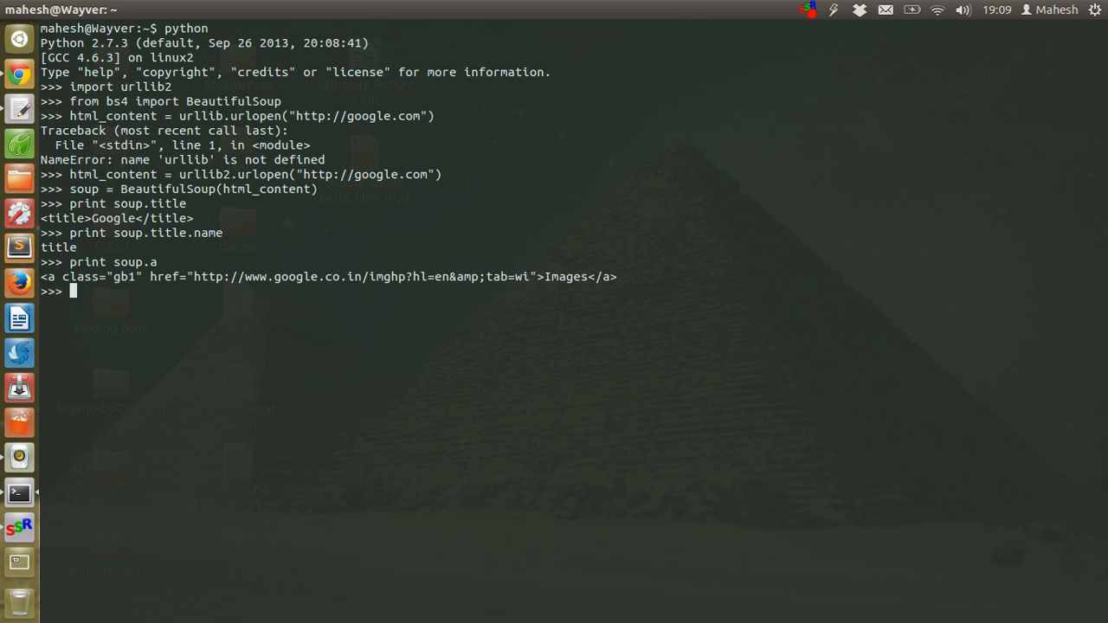
text(print)
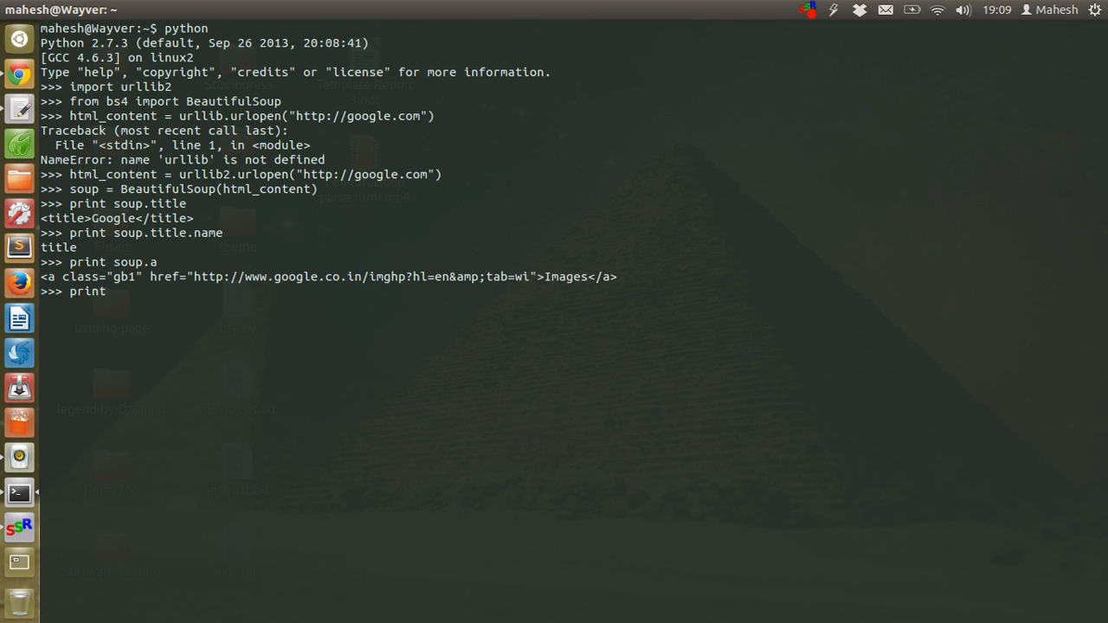
Print soup.p, showing the © 2013 Privacy & Terms paragraph
text(soup.p)
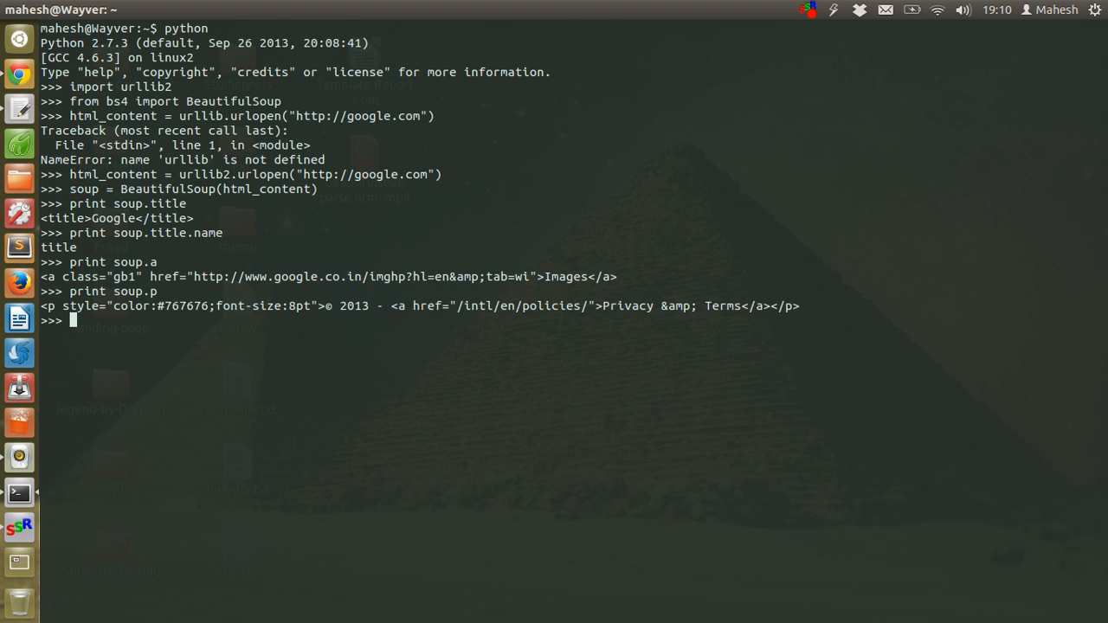
text(prin)
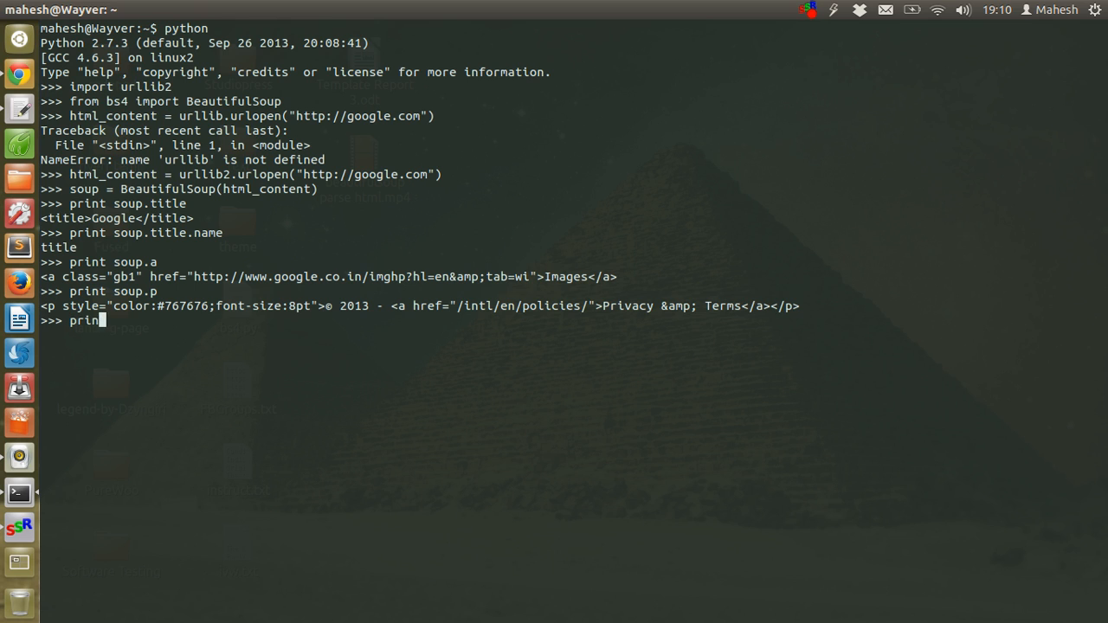
Print soup.get_text() and scroll through the long, script-heavy page text
text(soup.get)
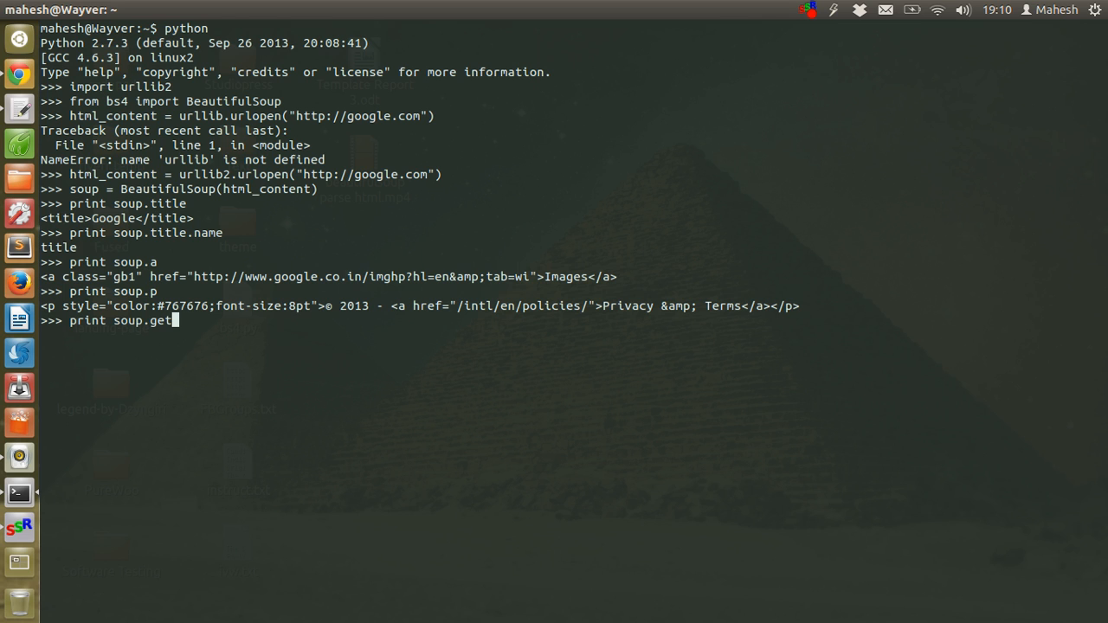
text(_text)
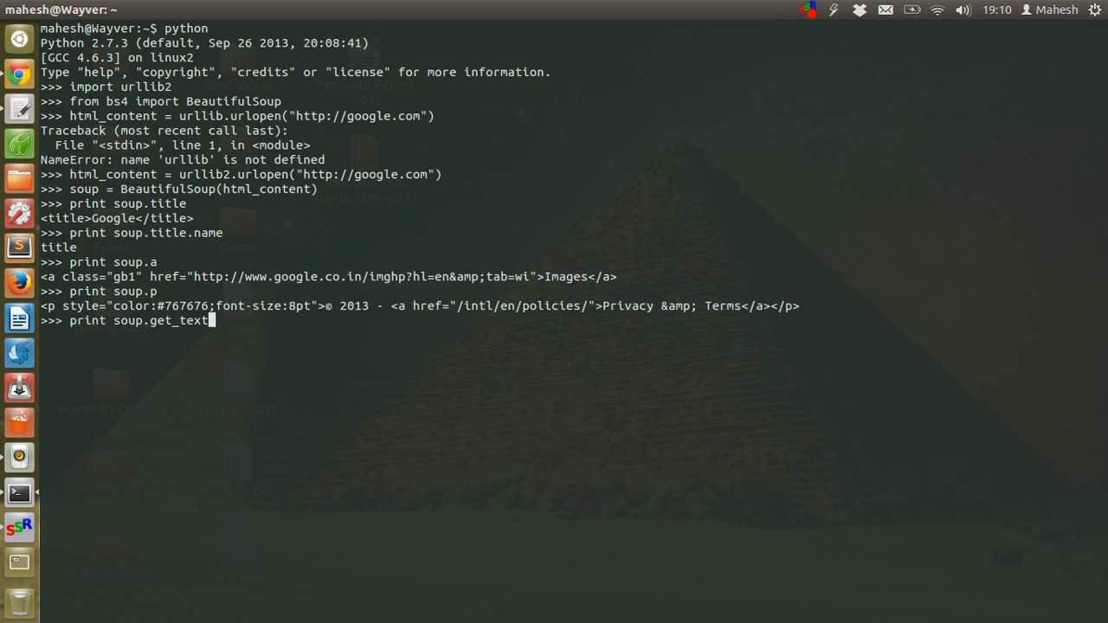
key(Return)
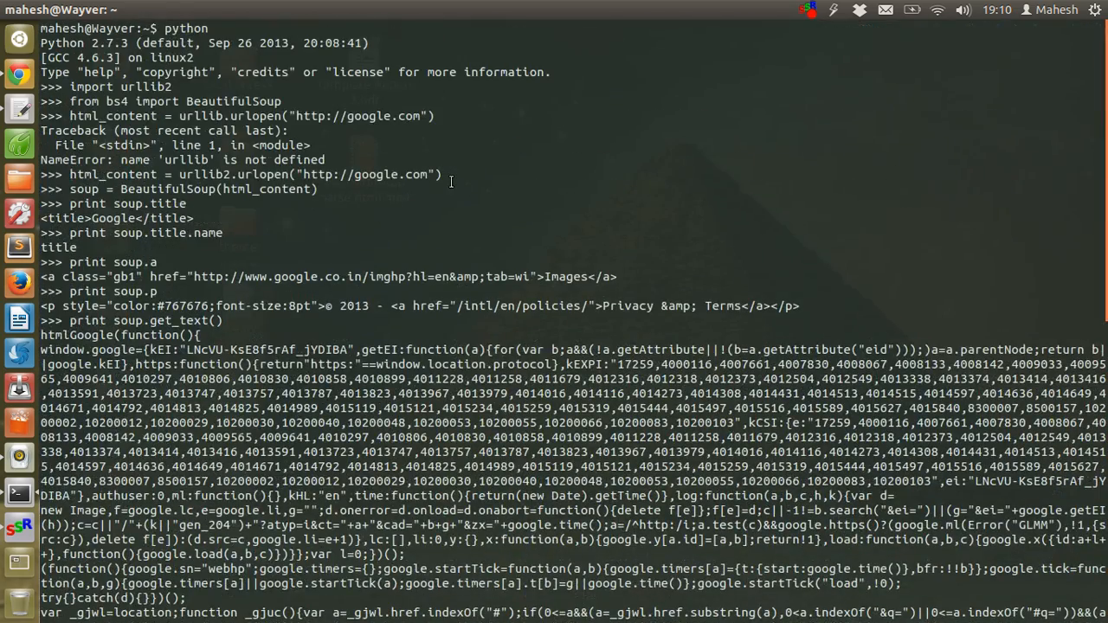
scroll(down, 3)
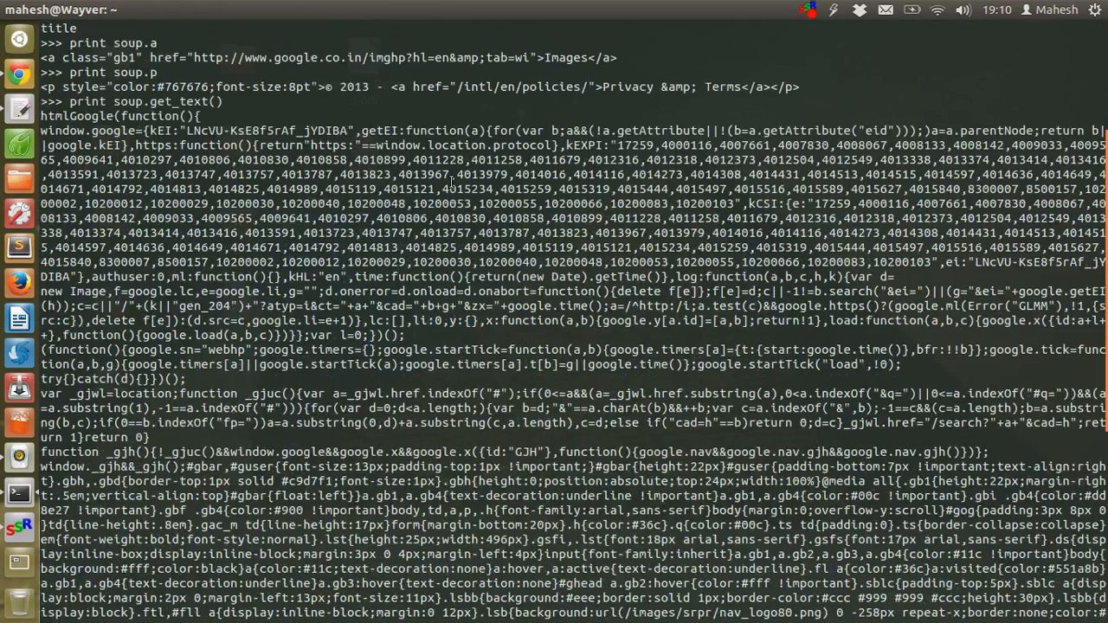
scroll(down, 3)
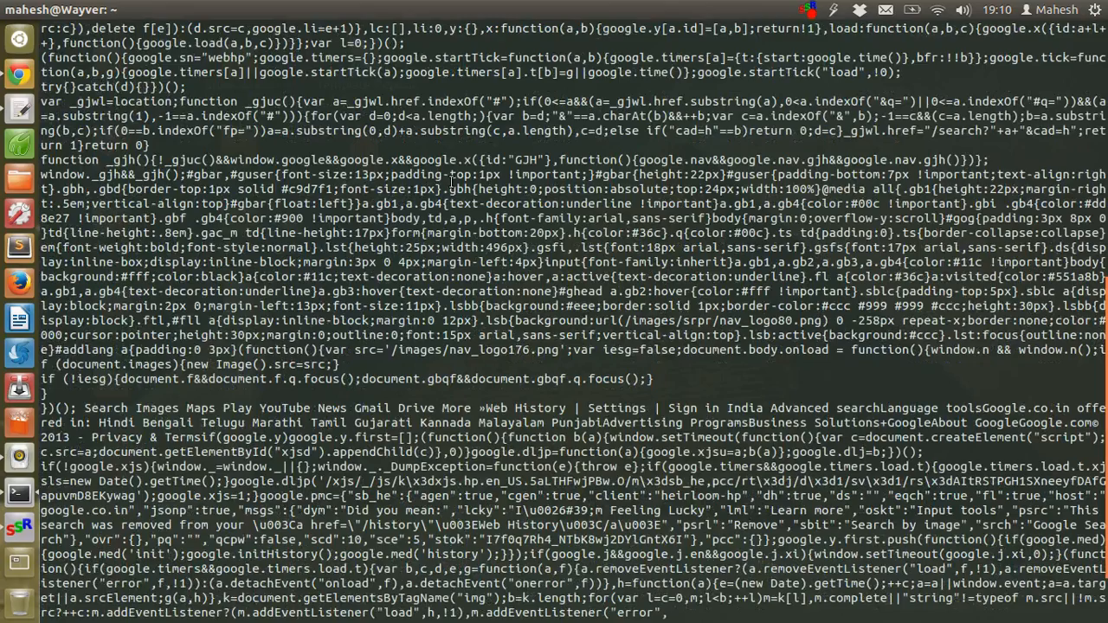
scroll(down, 3)
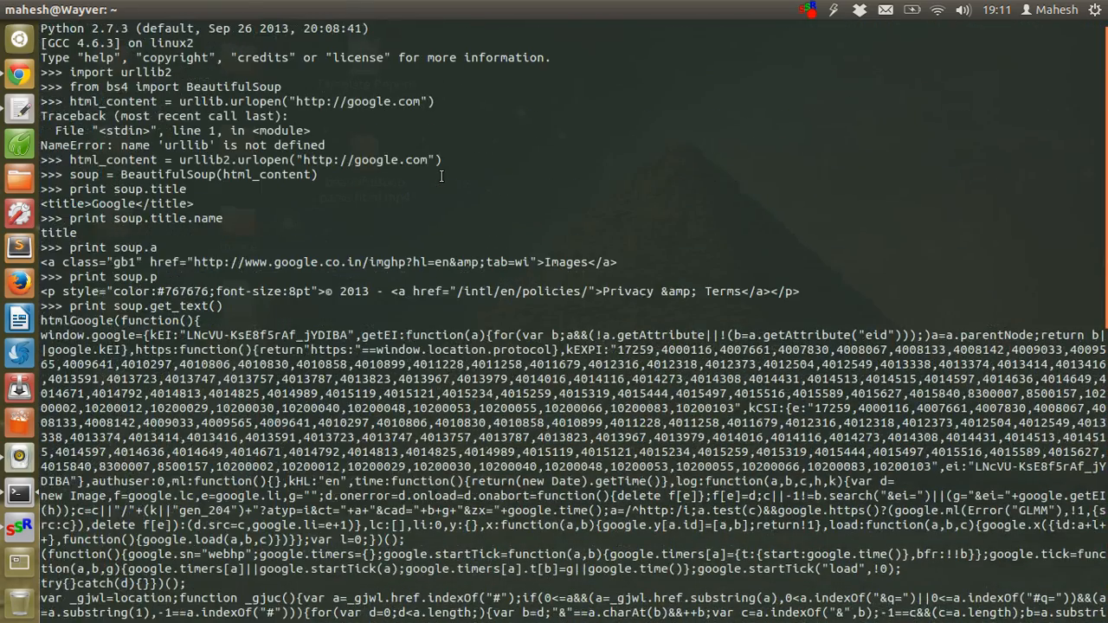
scroll(down, 3)
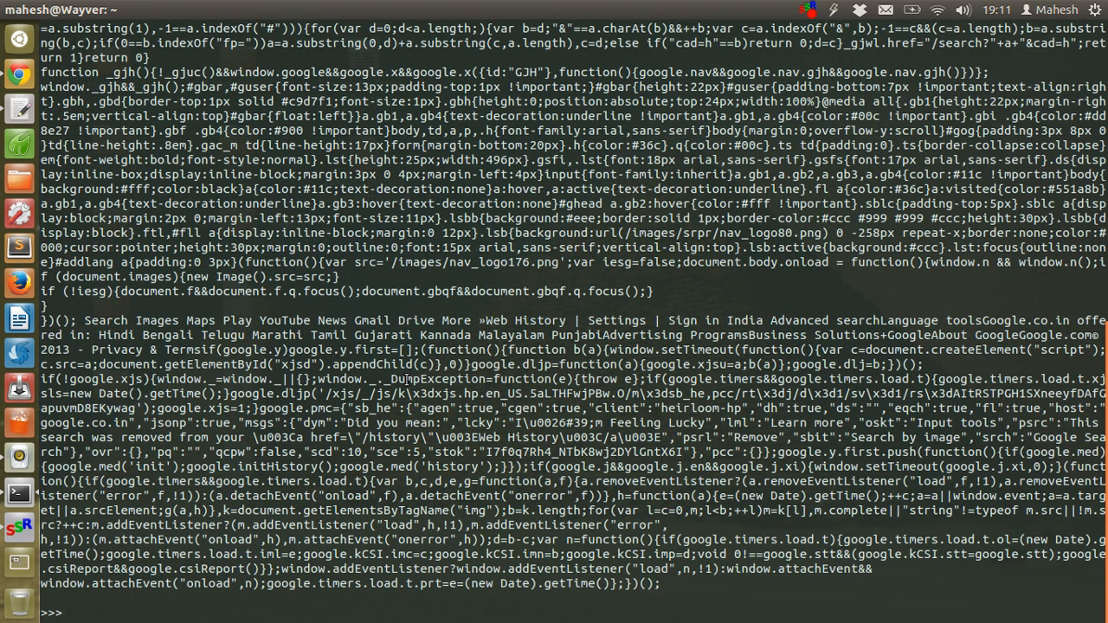
text(print soup.)
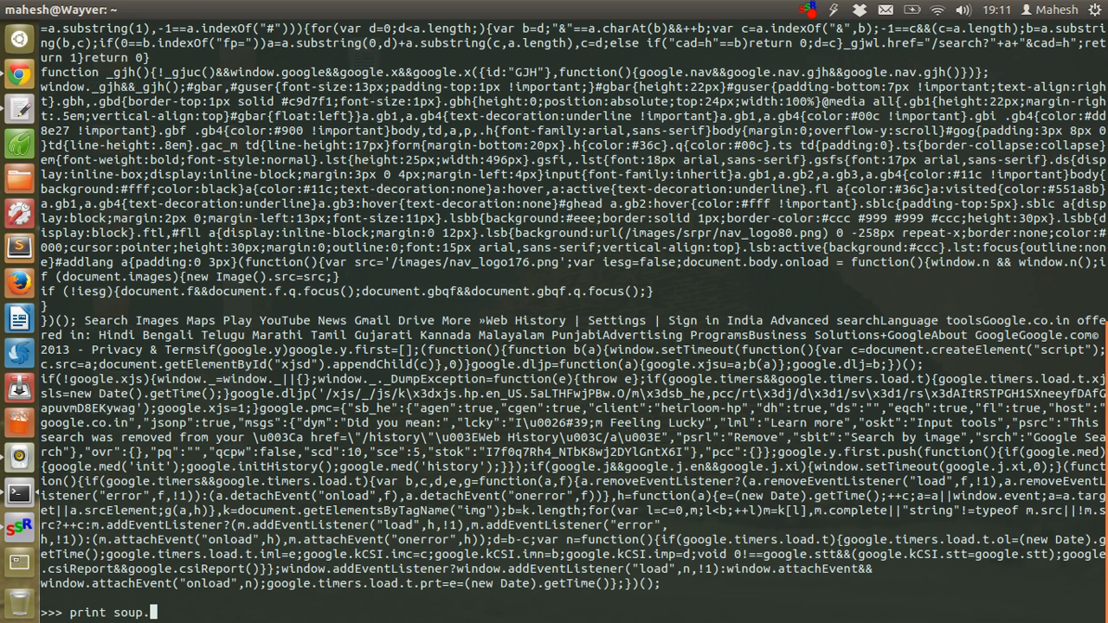
Enter the statement print soup.find_all('a') to list every link tag
text(.find)
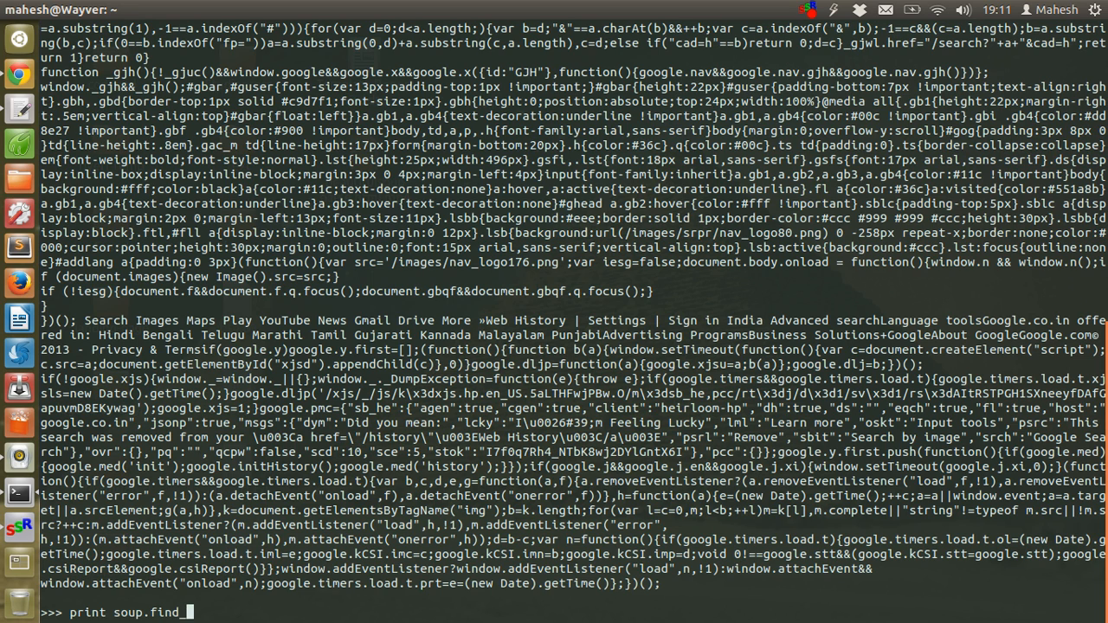
text(_all()
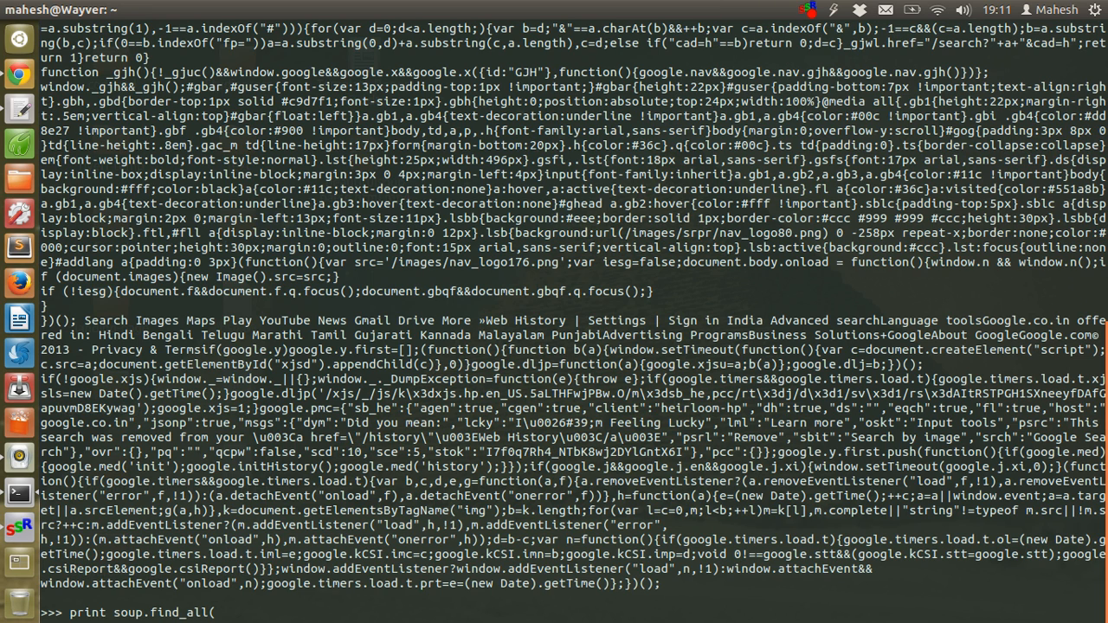
text('a'))
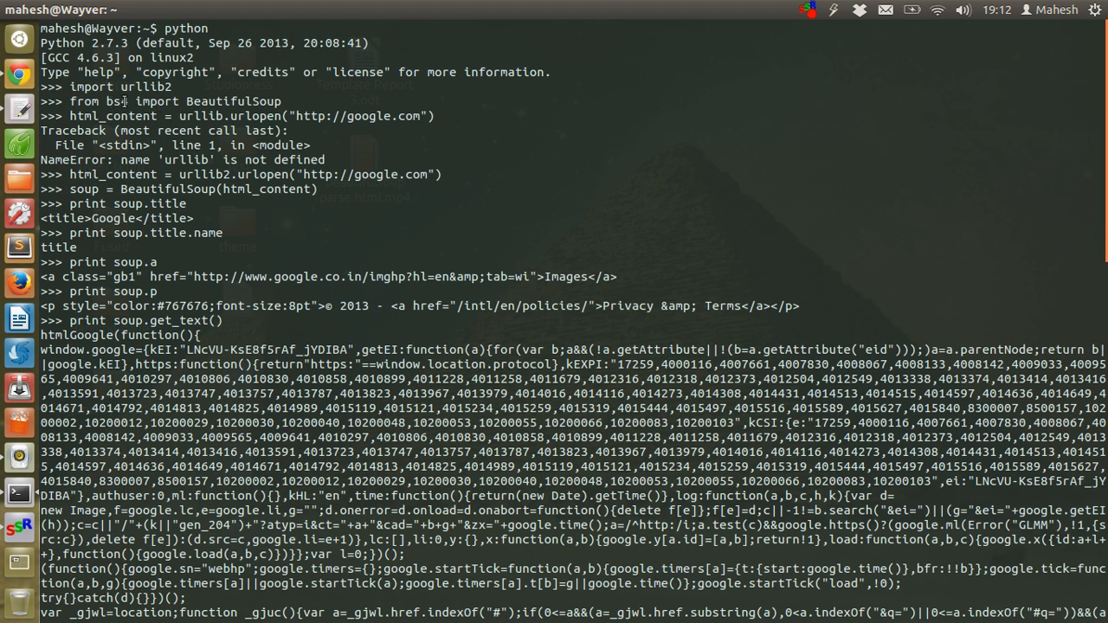
double_click(117, 106)
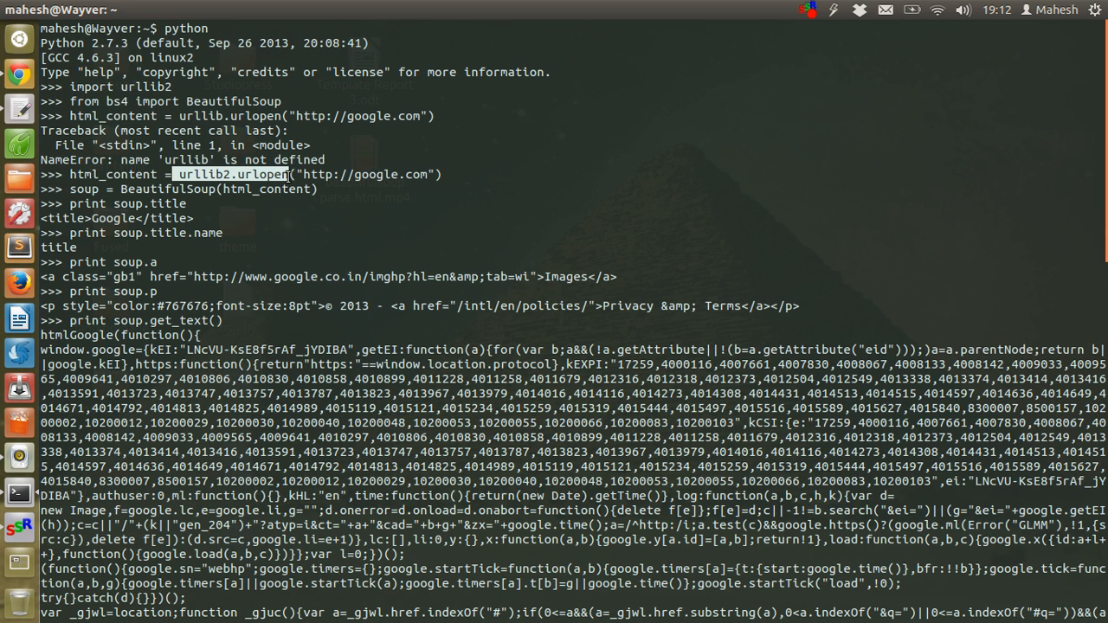
mouse_move(352, 182)
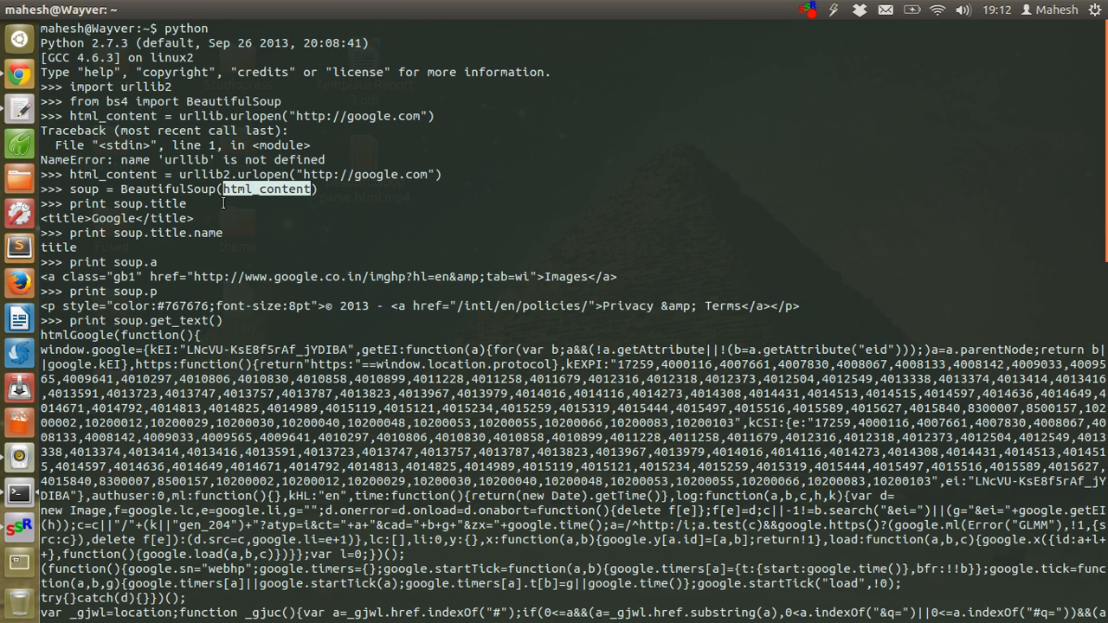
mouse_move(244, 220)
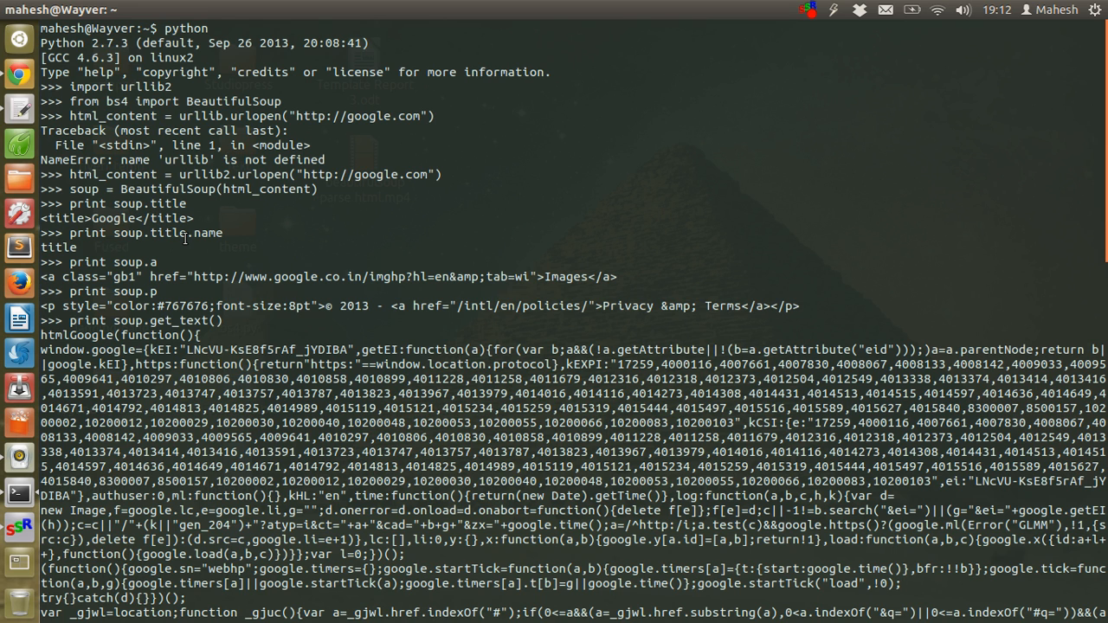
scroll(down, 3)
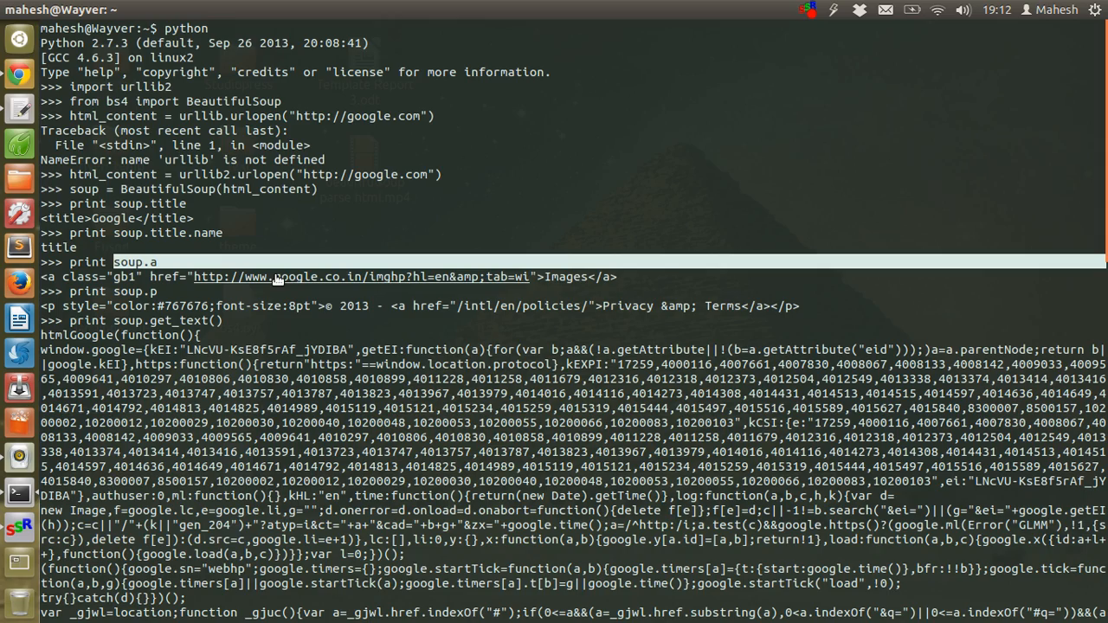
scroll(down, 3)
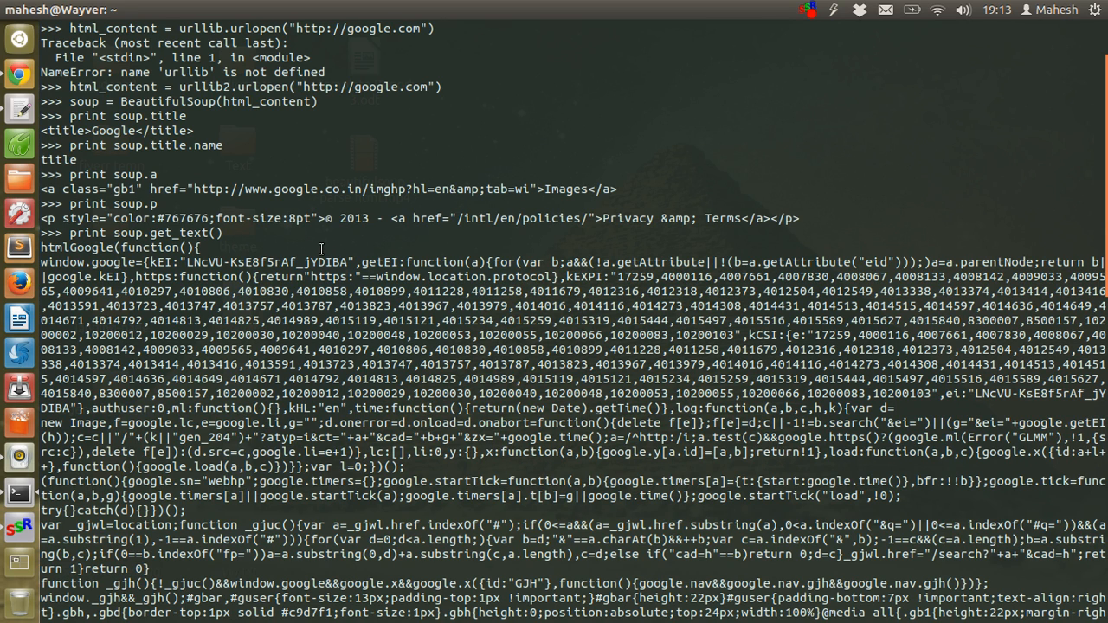
mouse_move(240, 158)
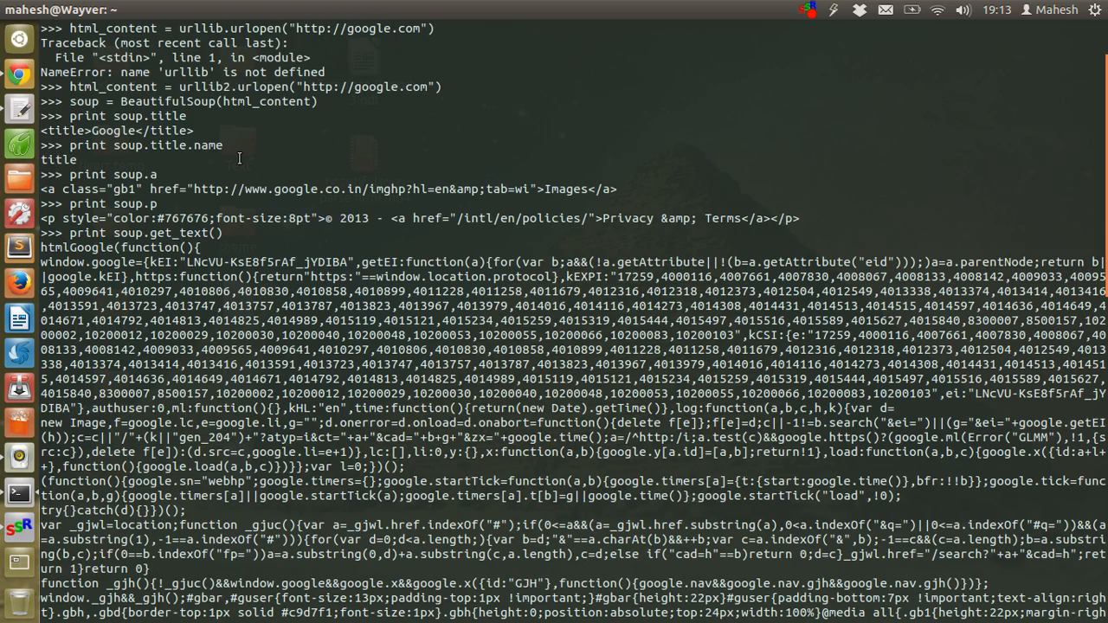
Run print soup.find_all('a') to list every link tag, from Images through Privacy & Terms
scroll(down, 3)
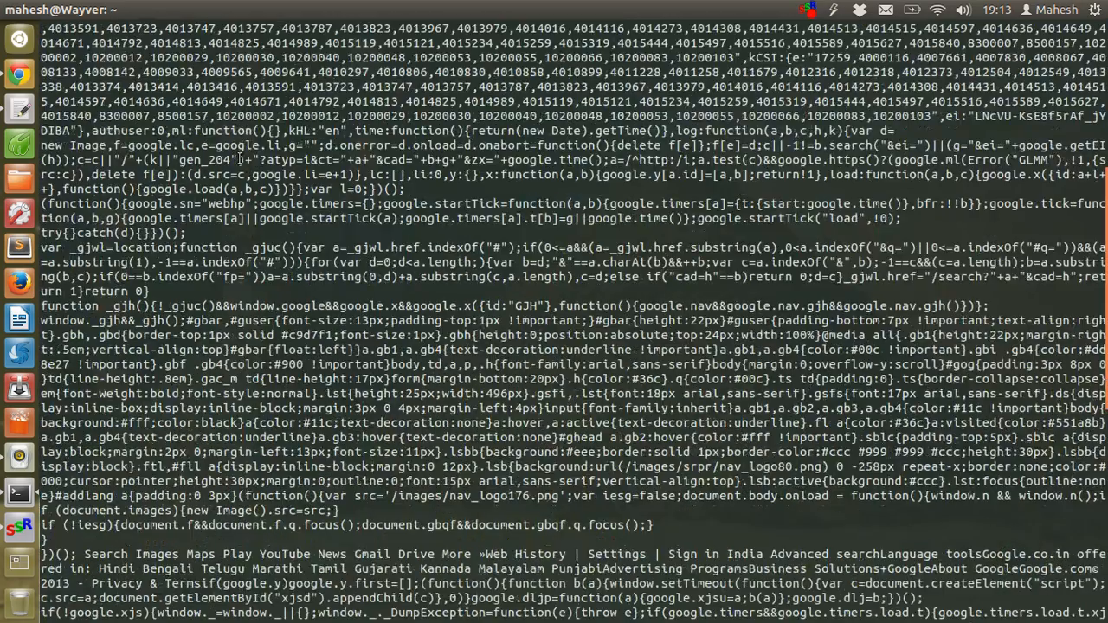
key(Return)
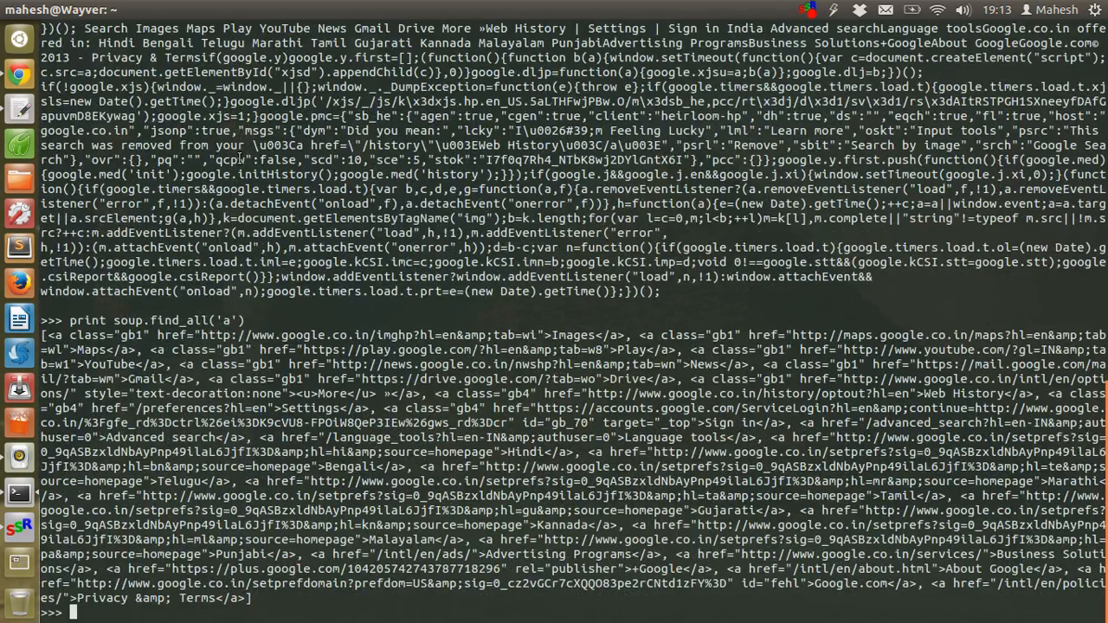